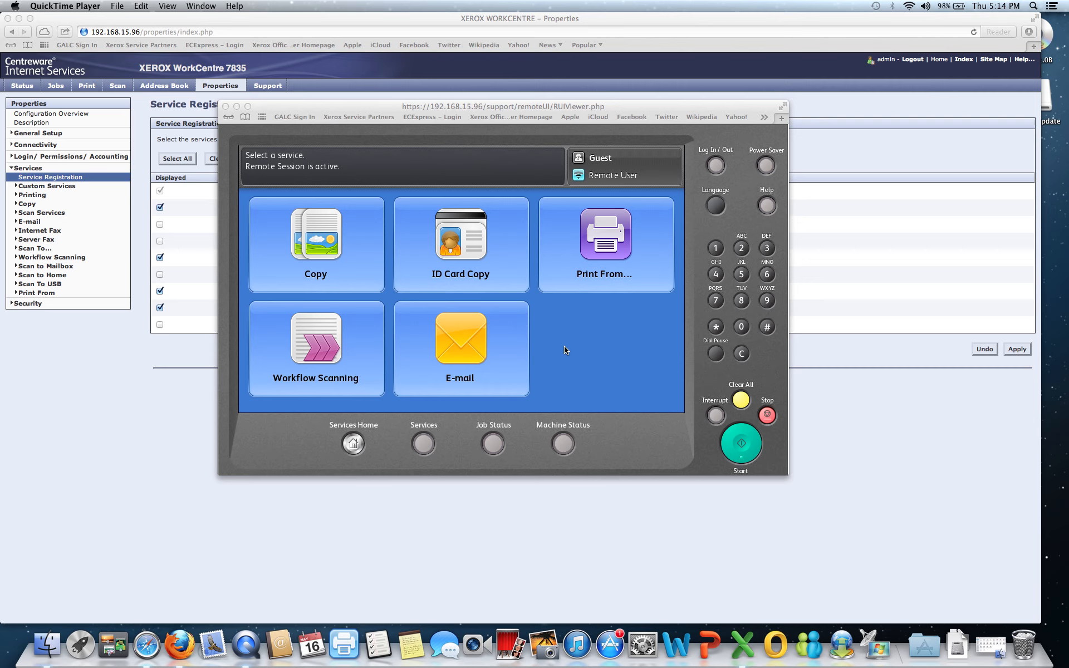
mouse_move(501, 354)
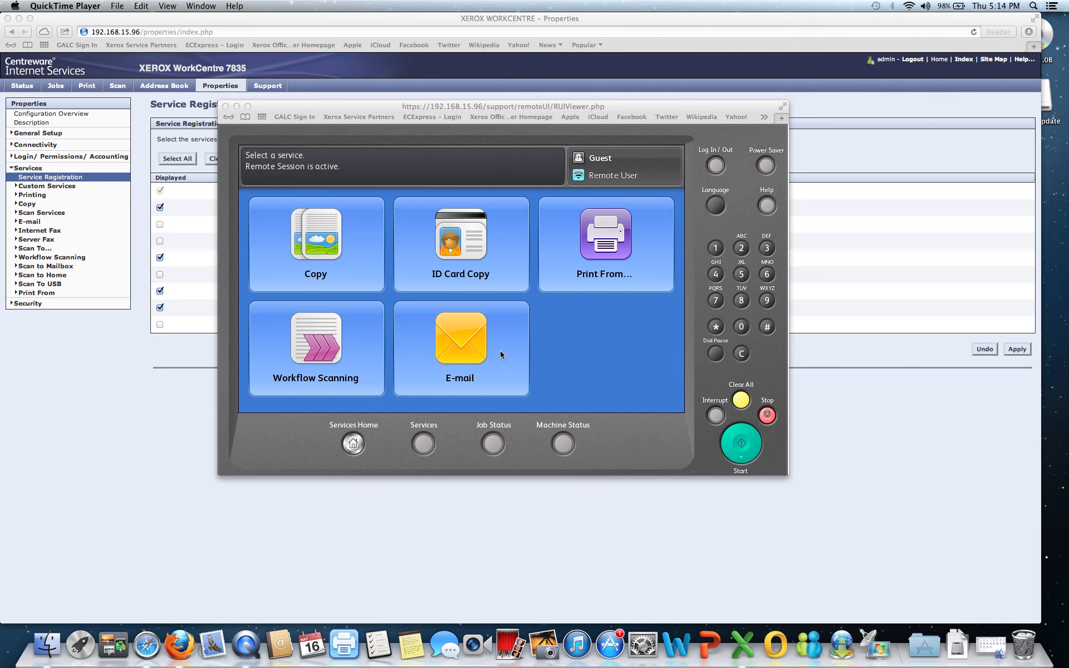
Start an E-mail scan job and open its Device Address Book
click(459, 339)
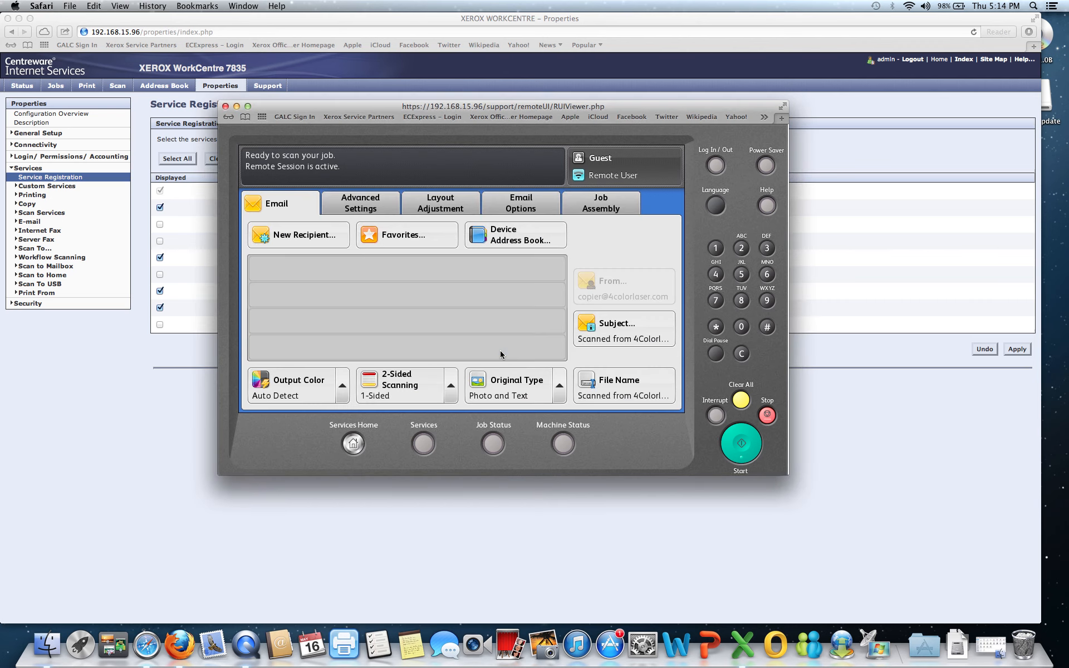
mouse_move(508, 238)
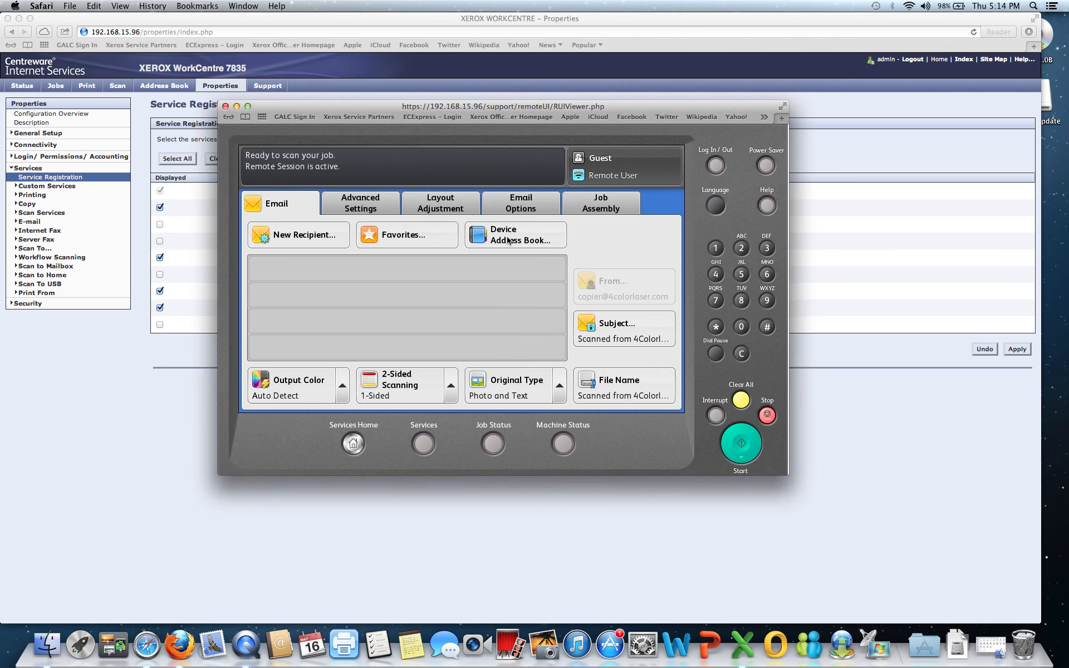
click(515, 235)
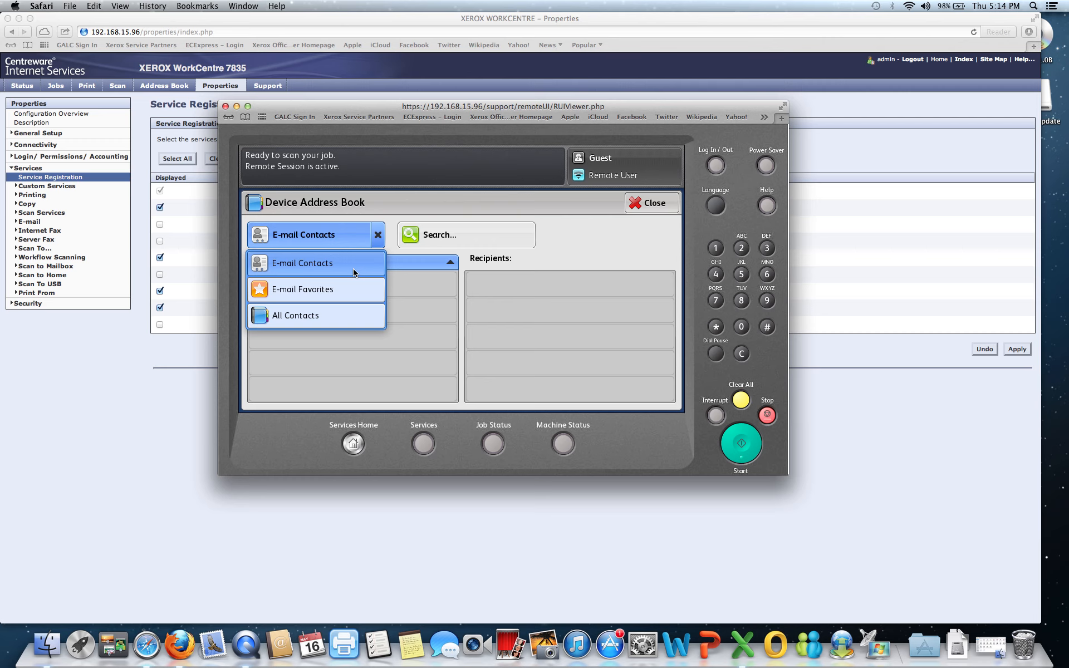
mouse_move(510, 252)
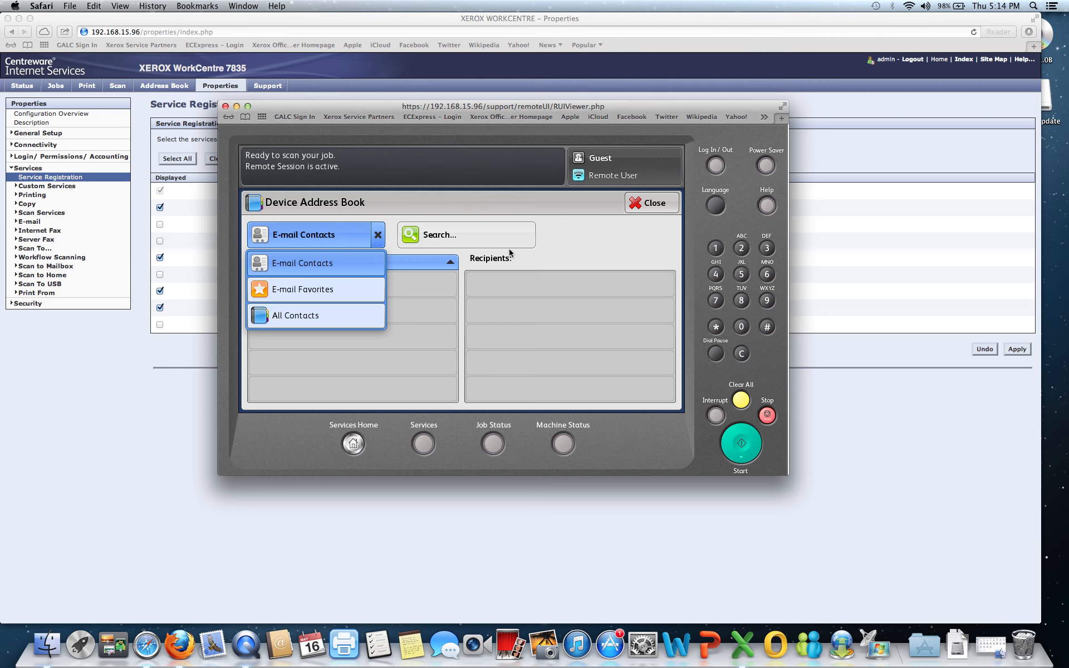
click(300, 264)
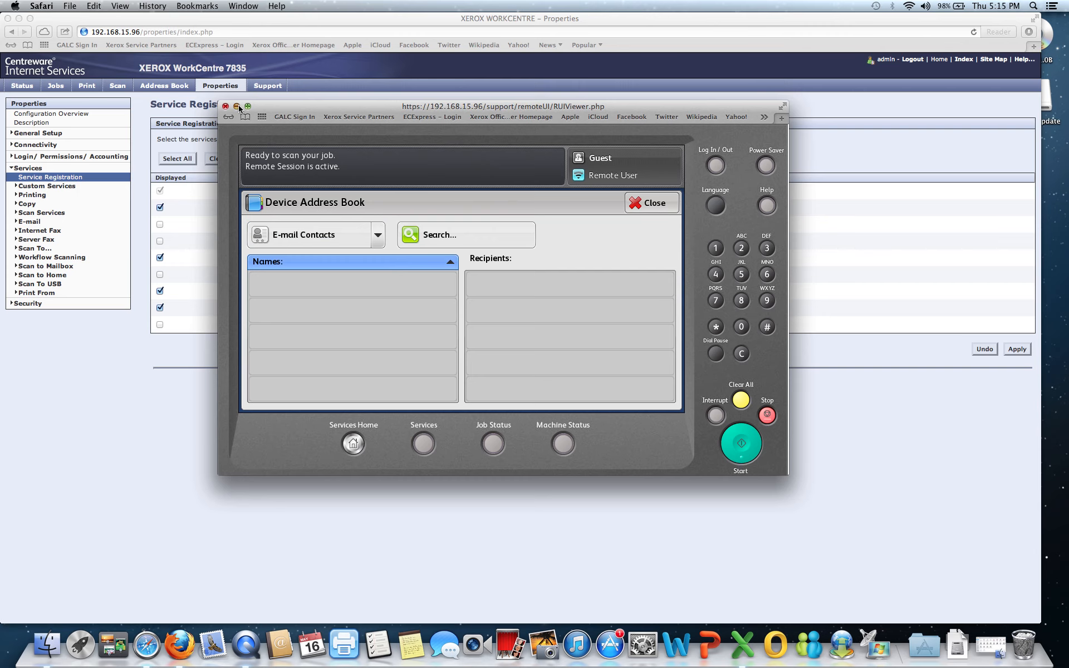
Close the remote control panel and view the empty Device Address Book page
click(225, 107)
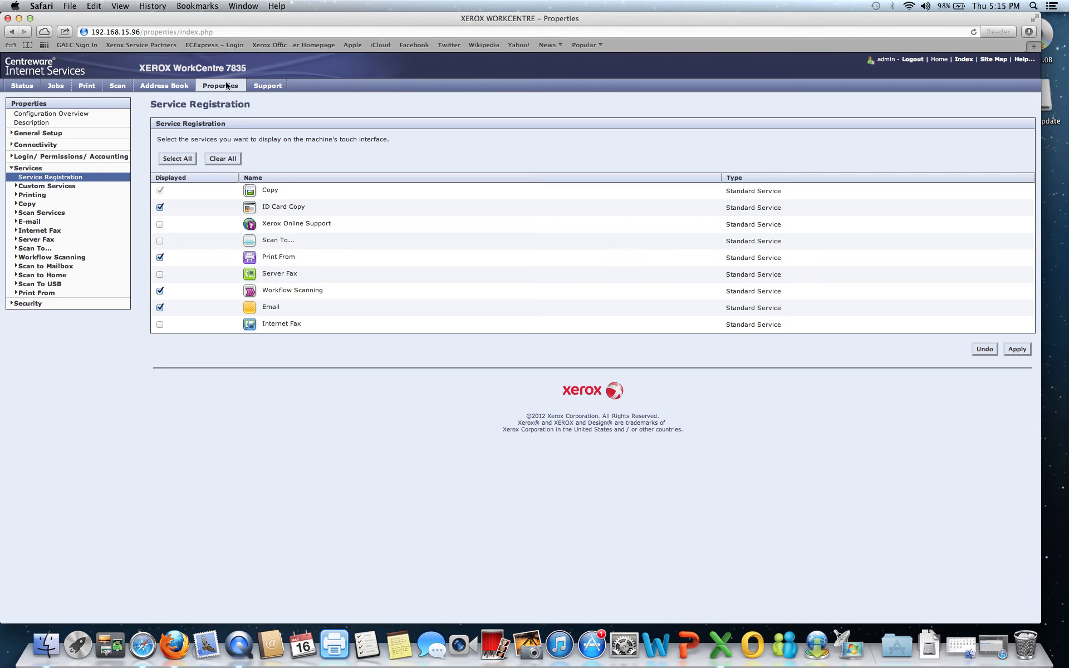
mouse_move(407, 121)
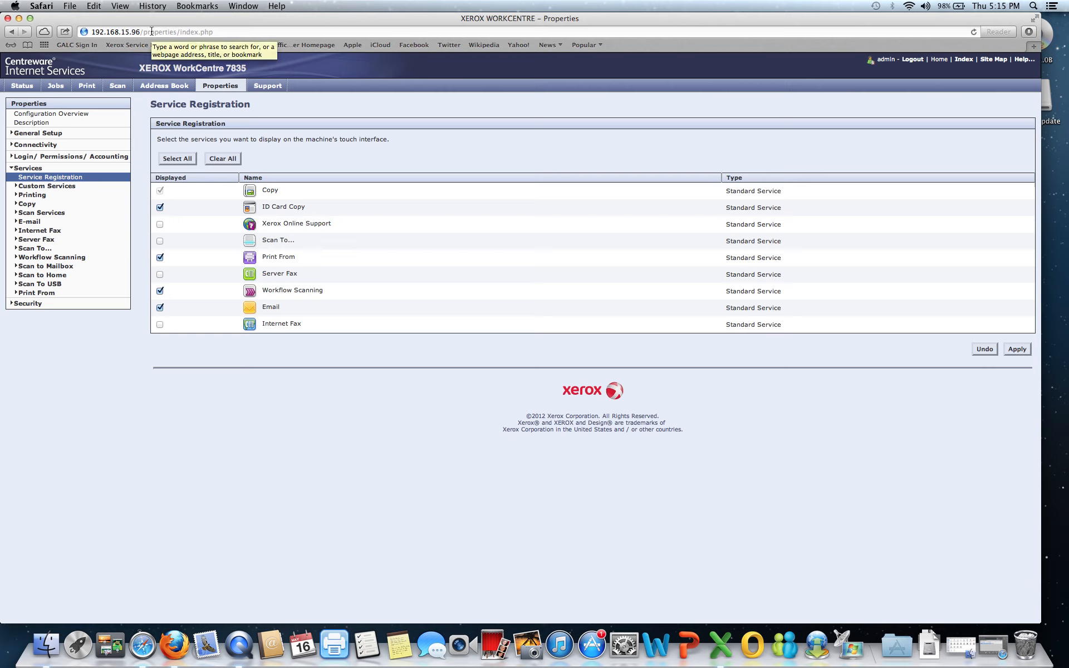
mouse_move(247, 119)
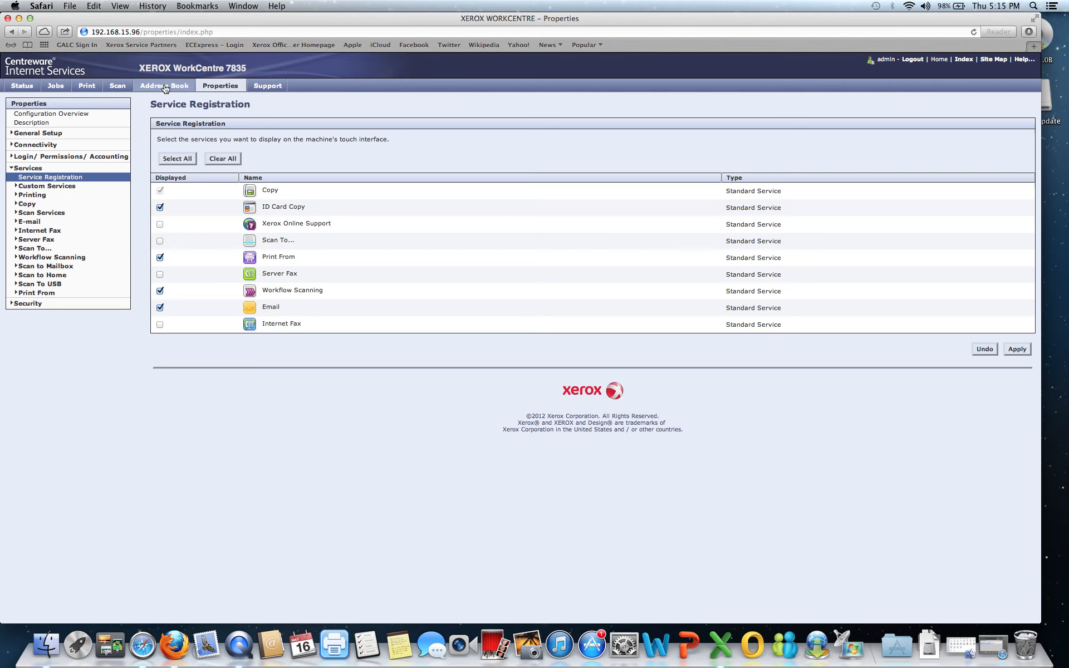
click(163, 85)
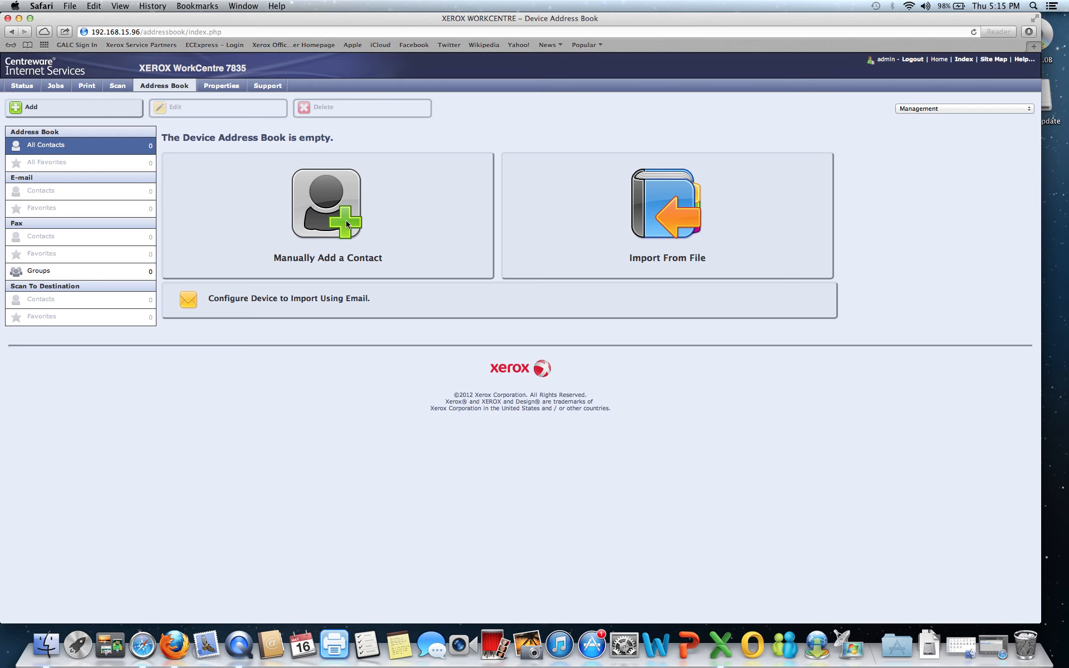
click(327, 204)
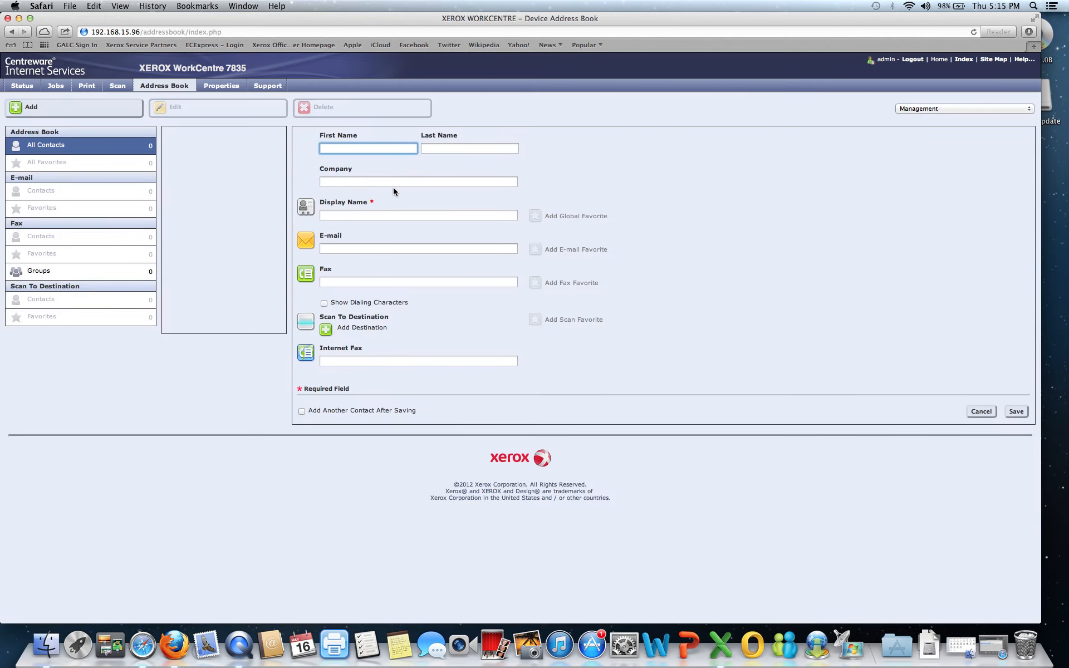
text(young)
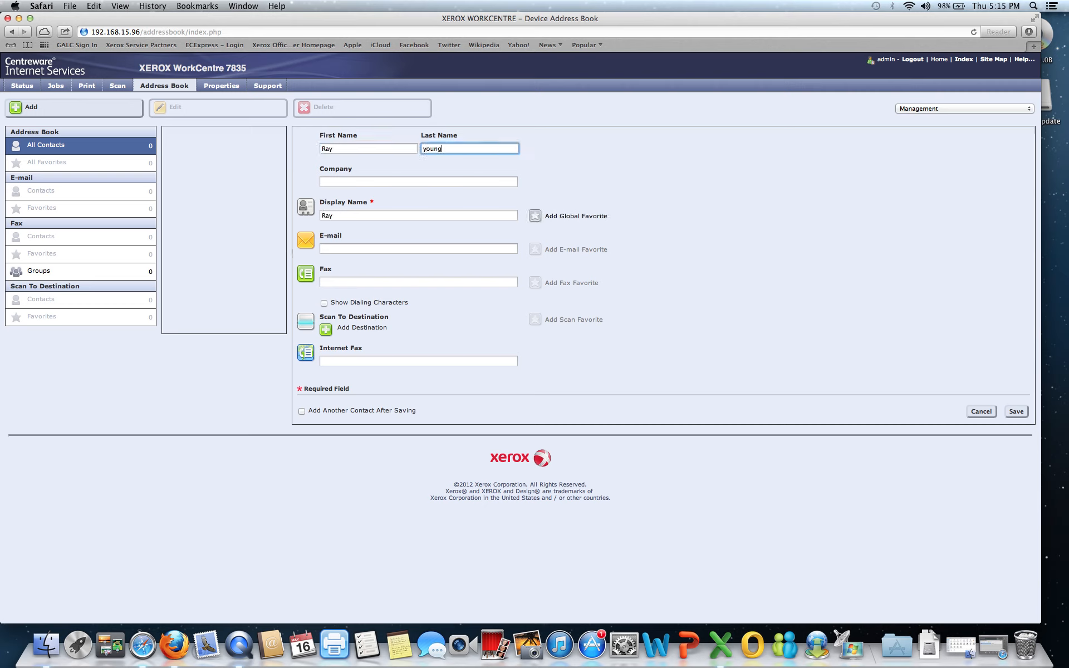
text(You)
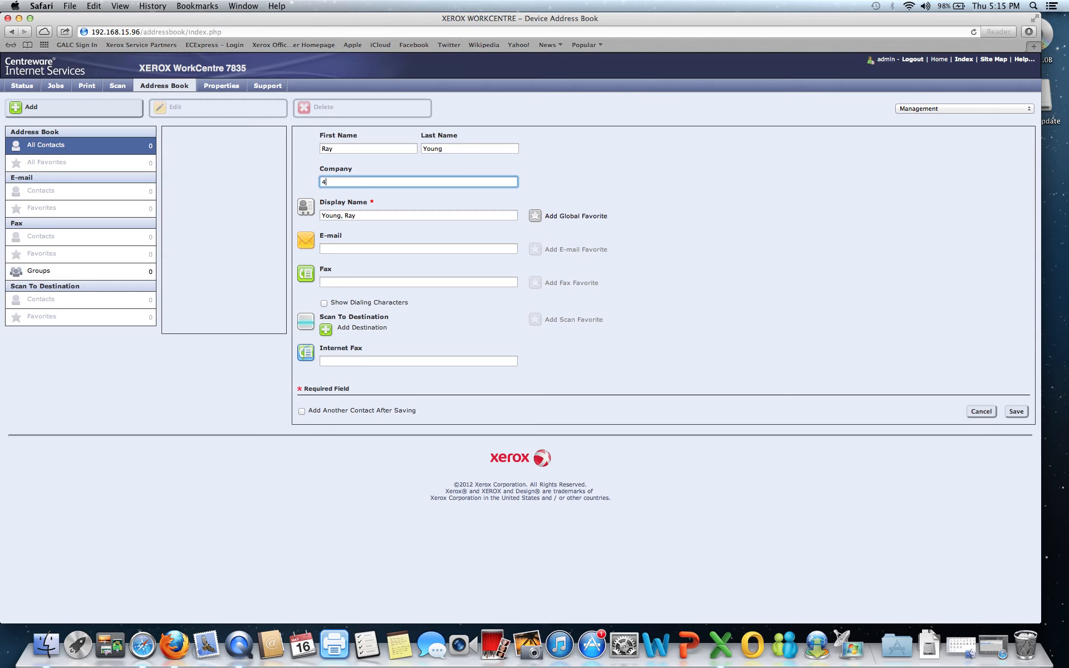
text(Colorl)
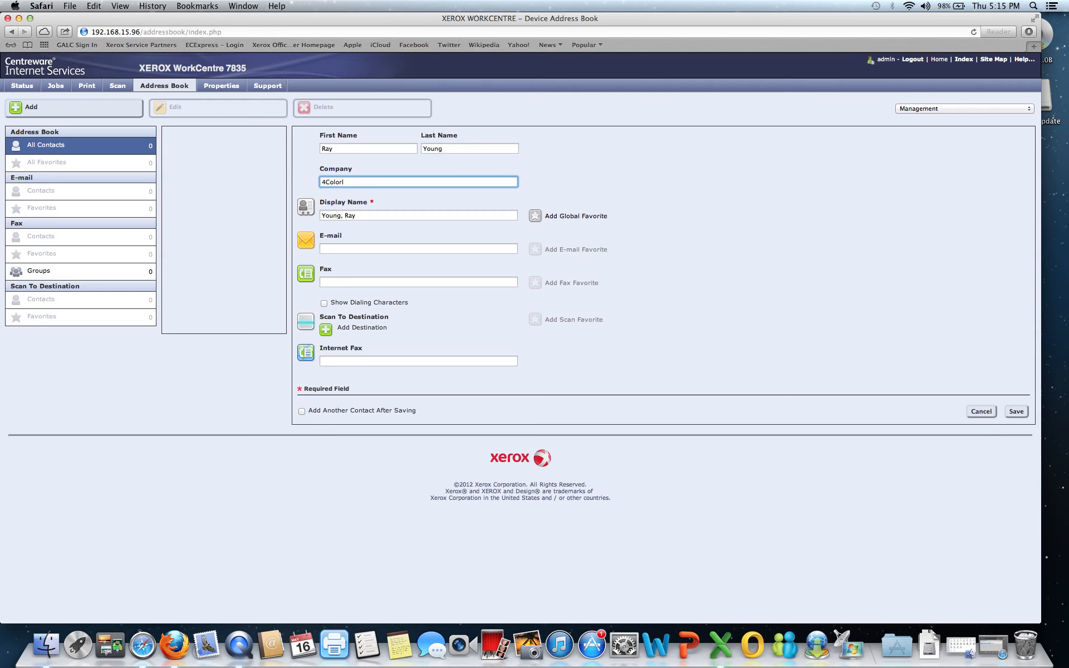
text(aser)
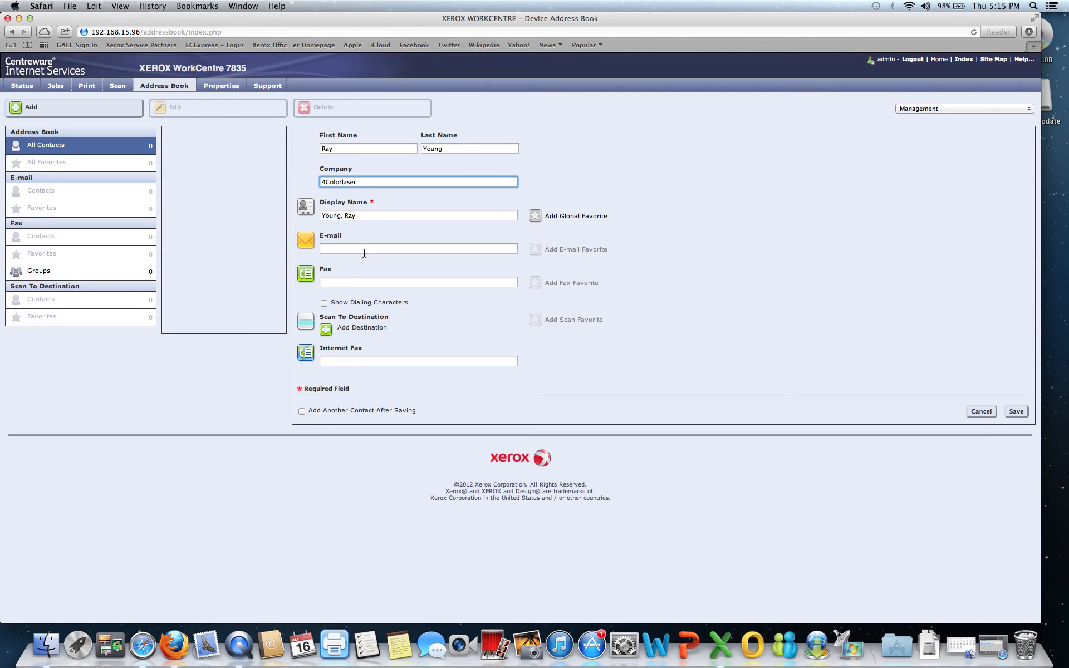
text(ra)
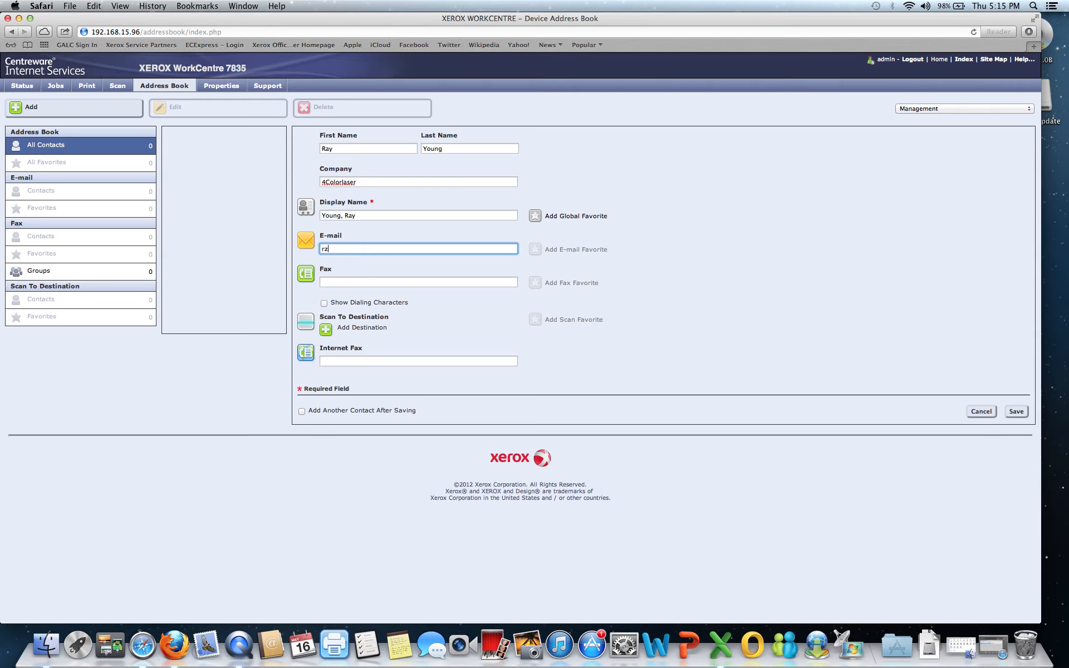
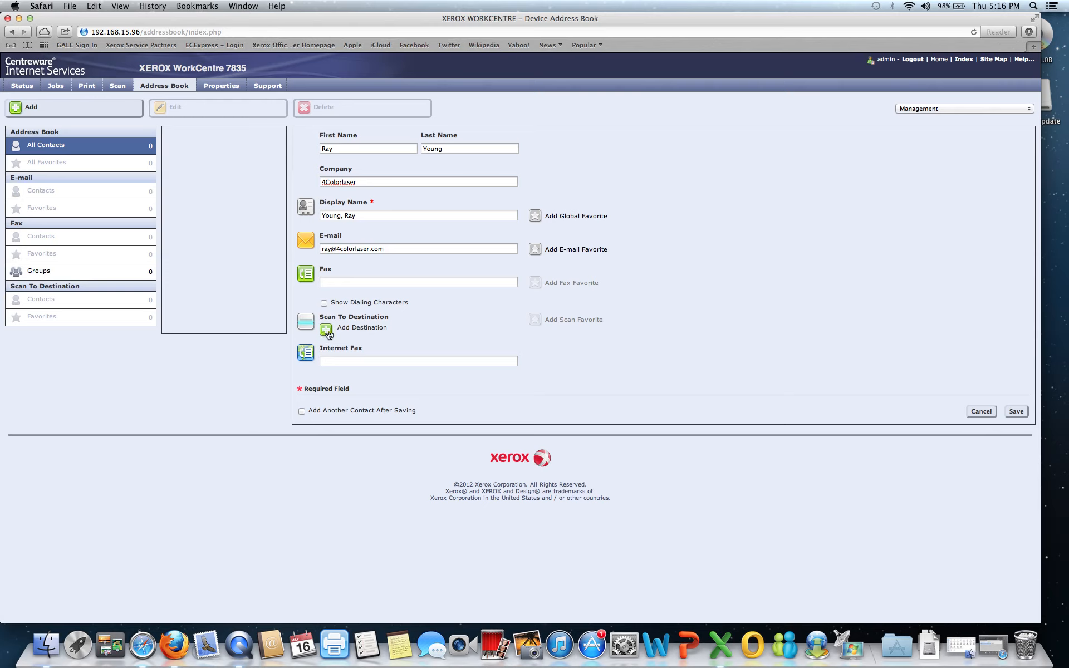
mouse_move(621, 372)
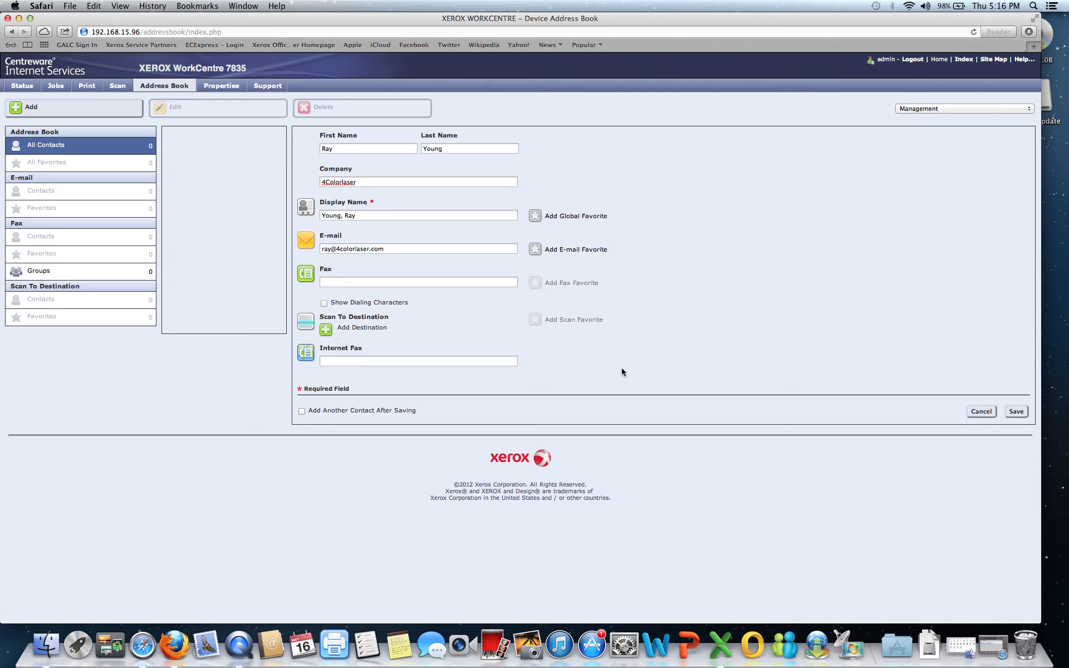
mouse_move(1016, 411)
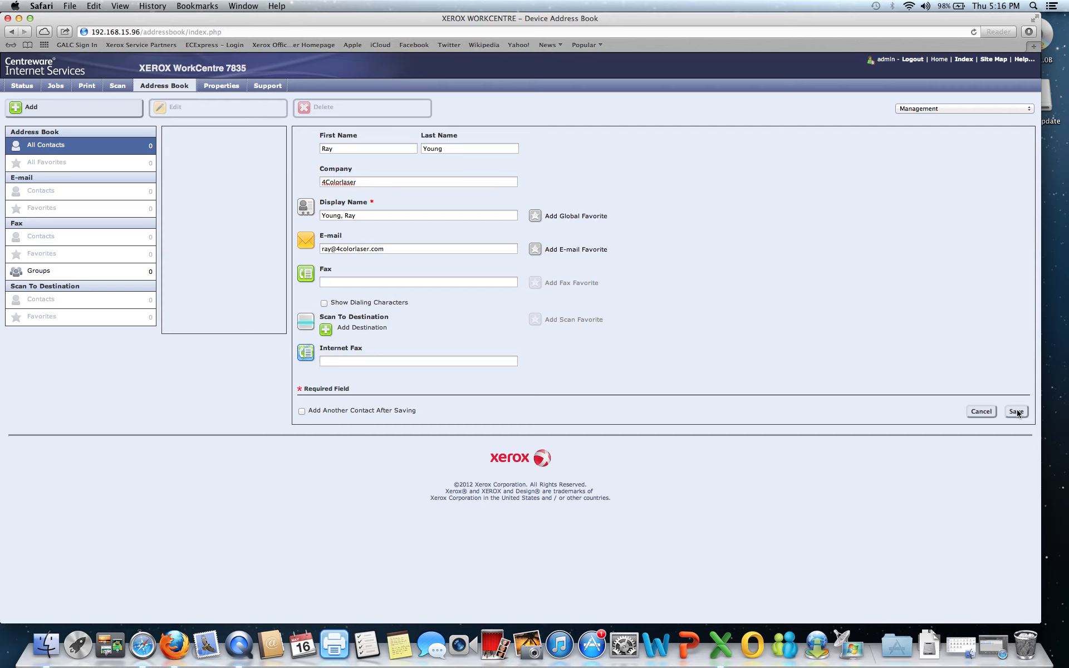
click(1015, 411)
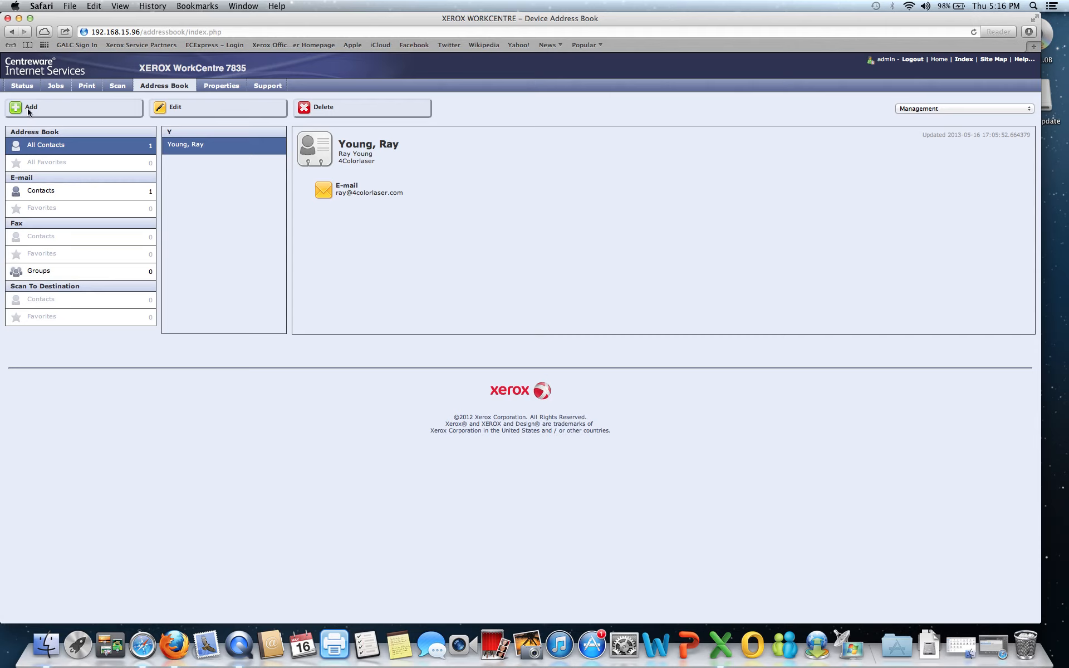
click(28, 107)
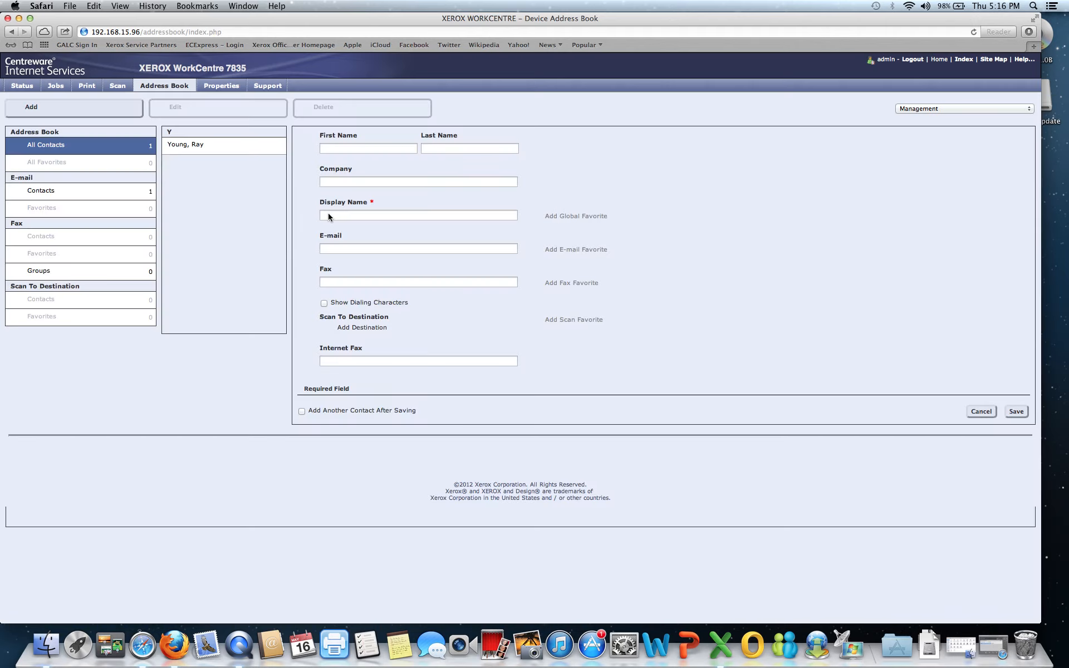
text(De)
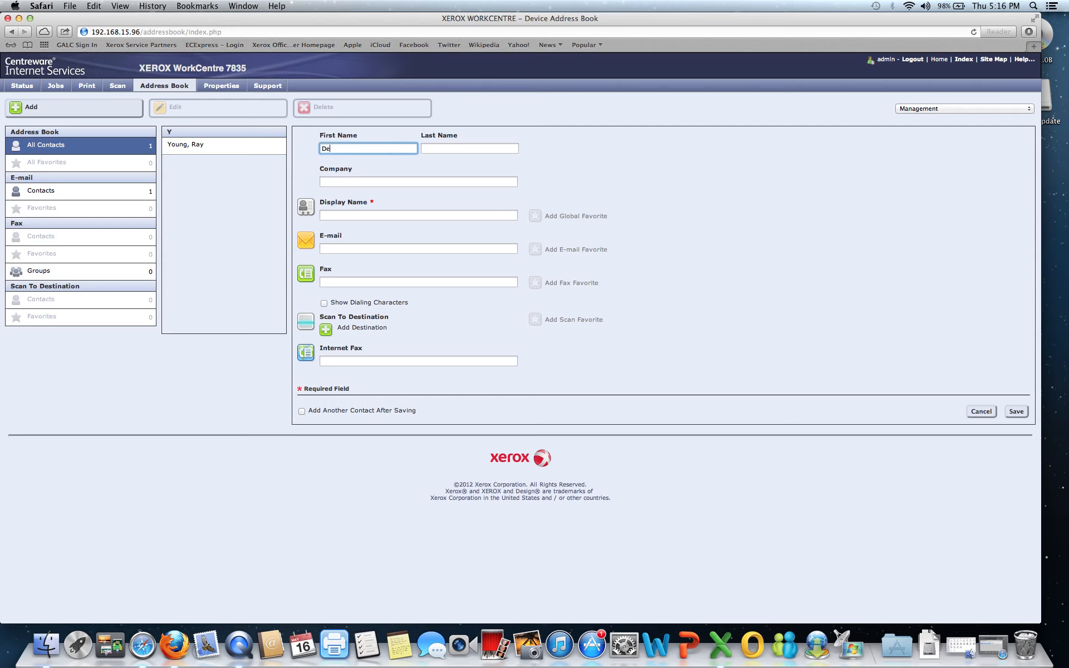
text(Santyo)
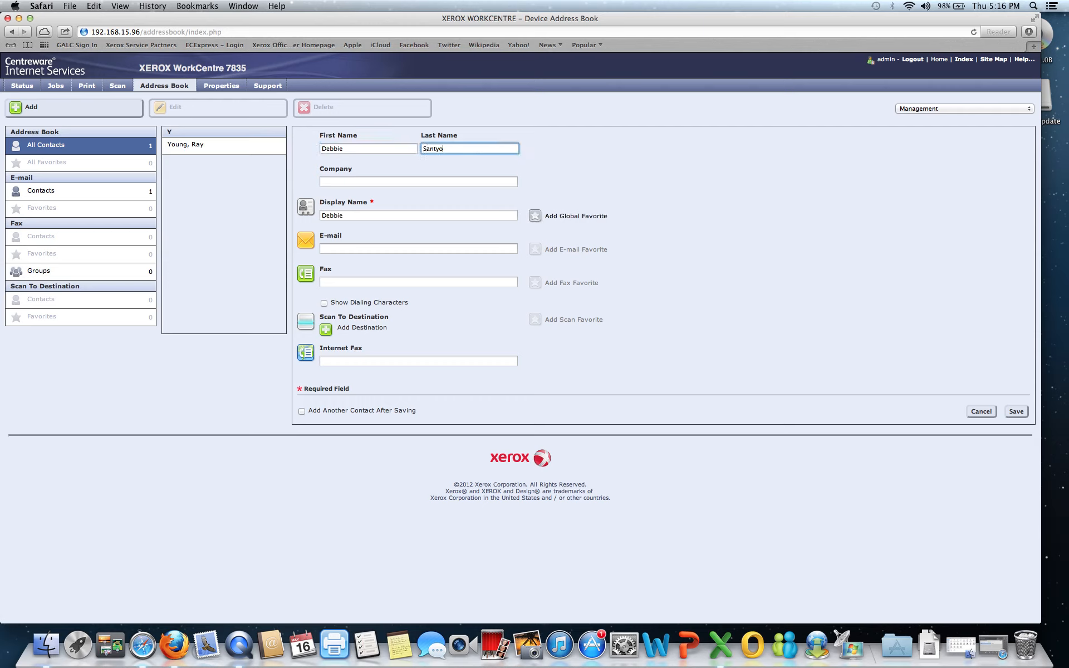
key(Backspace)
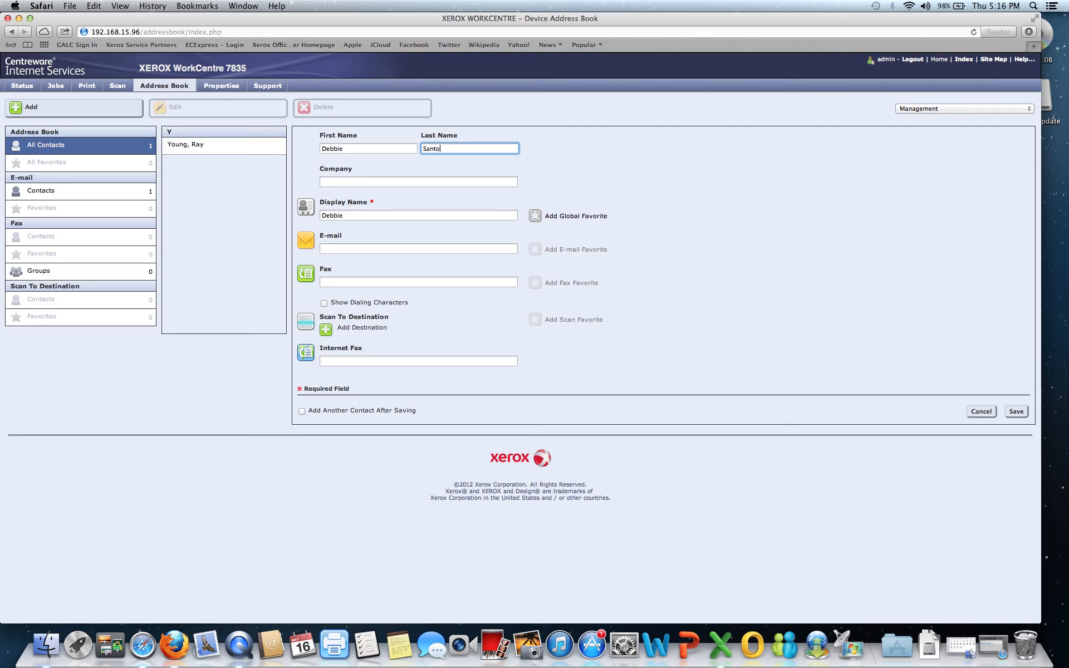
text(4Colorlaser)
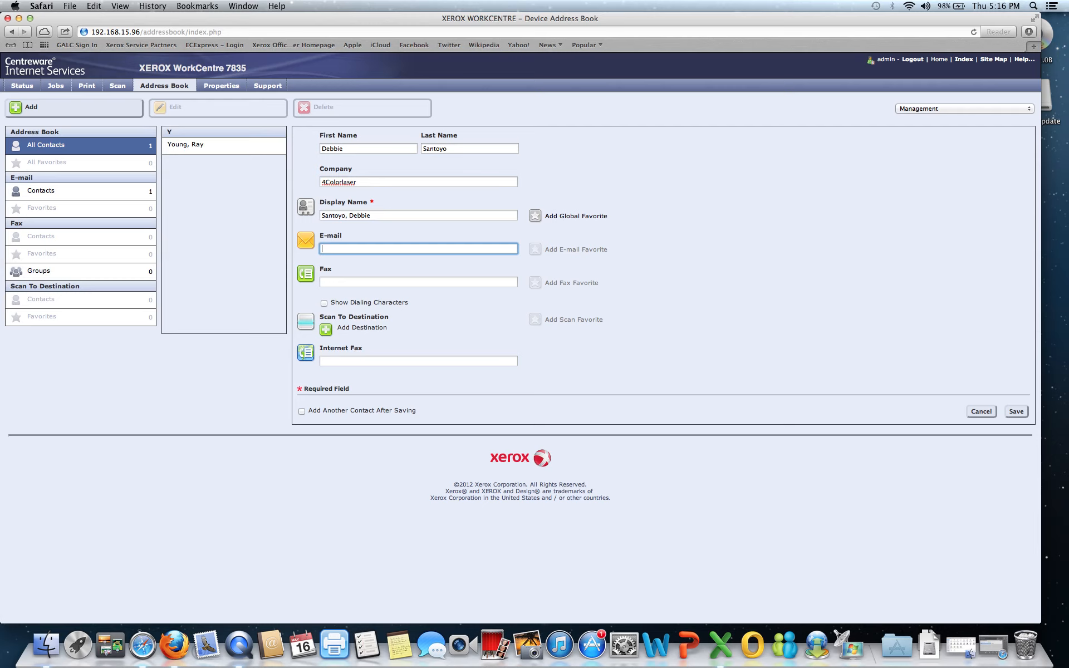
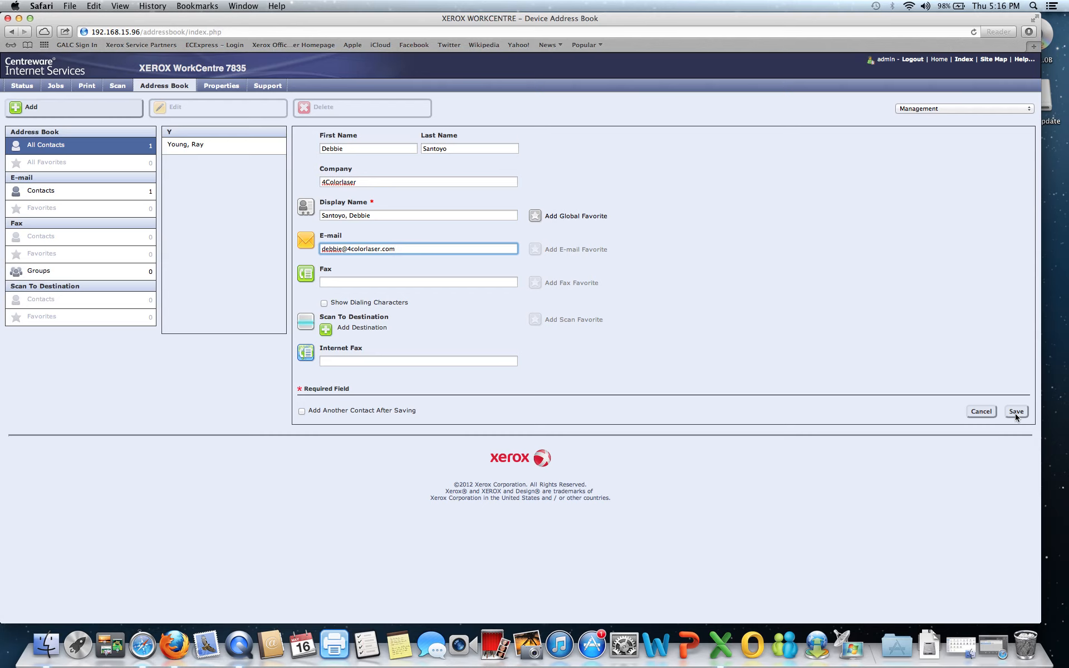
click(1015, 411)
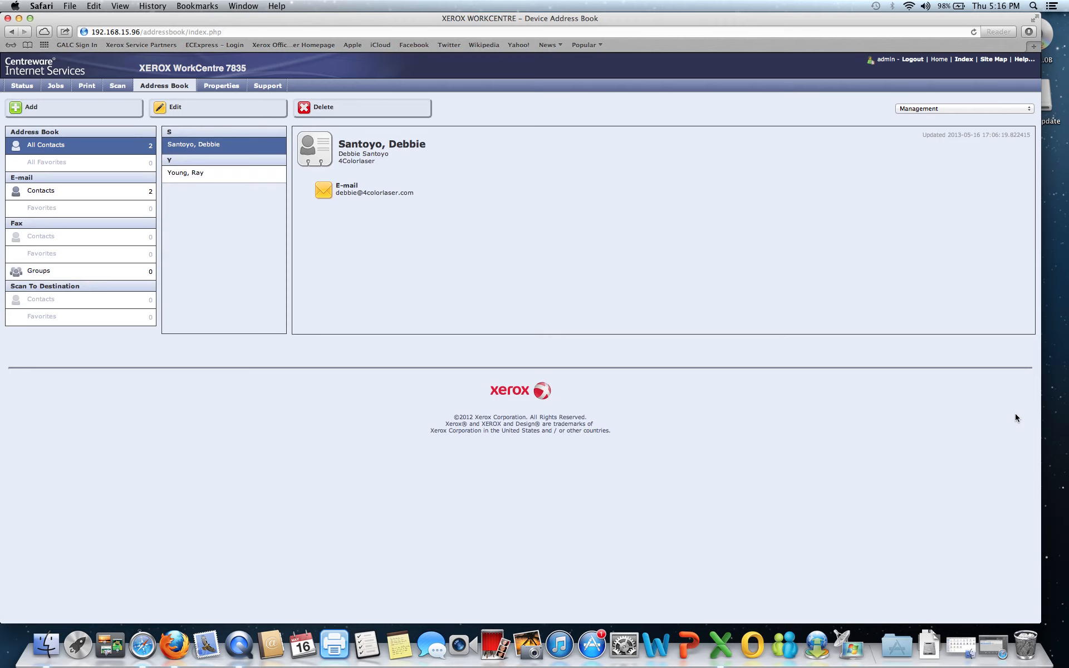
mouse_move(917, 503)
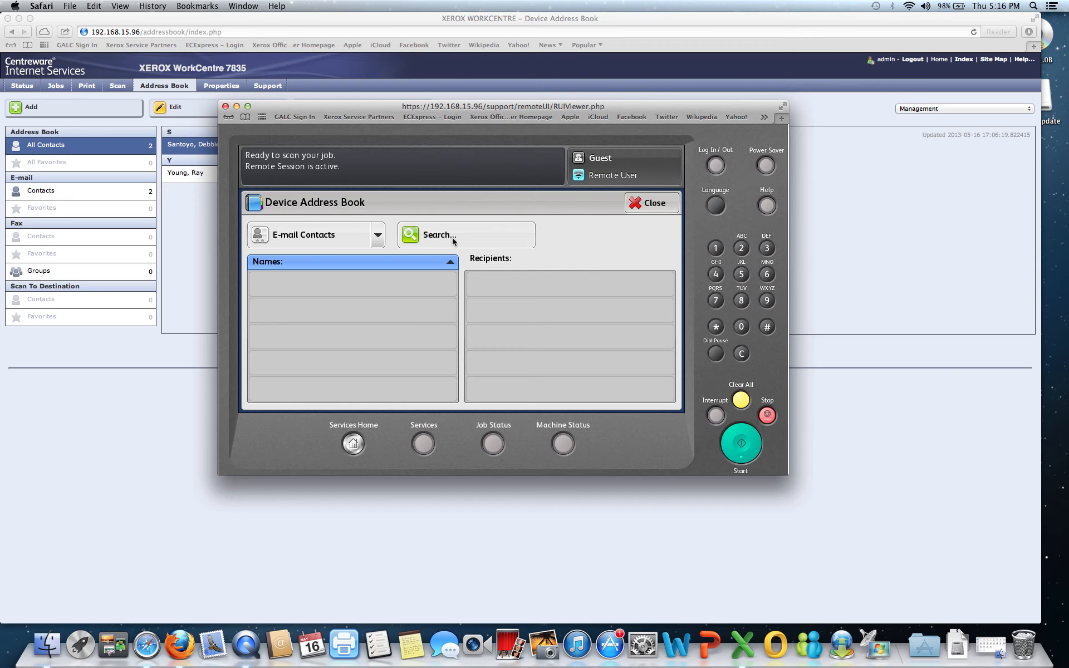
mouse_move(648, 219)
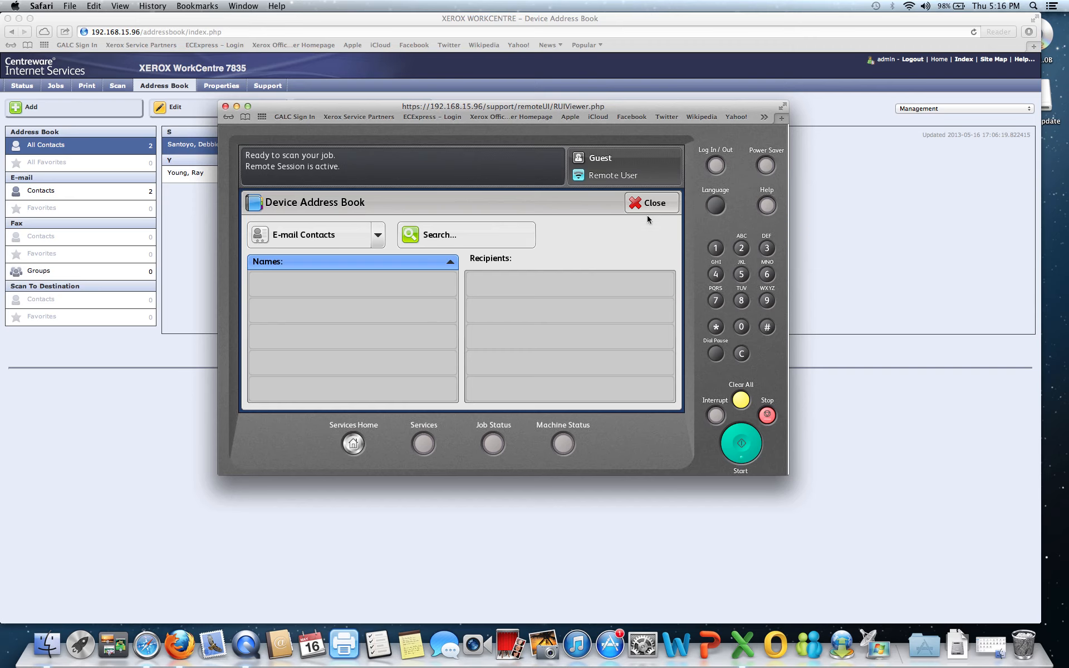
click(650, 202)
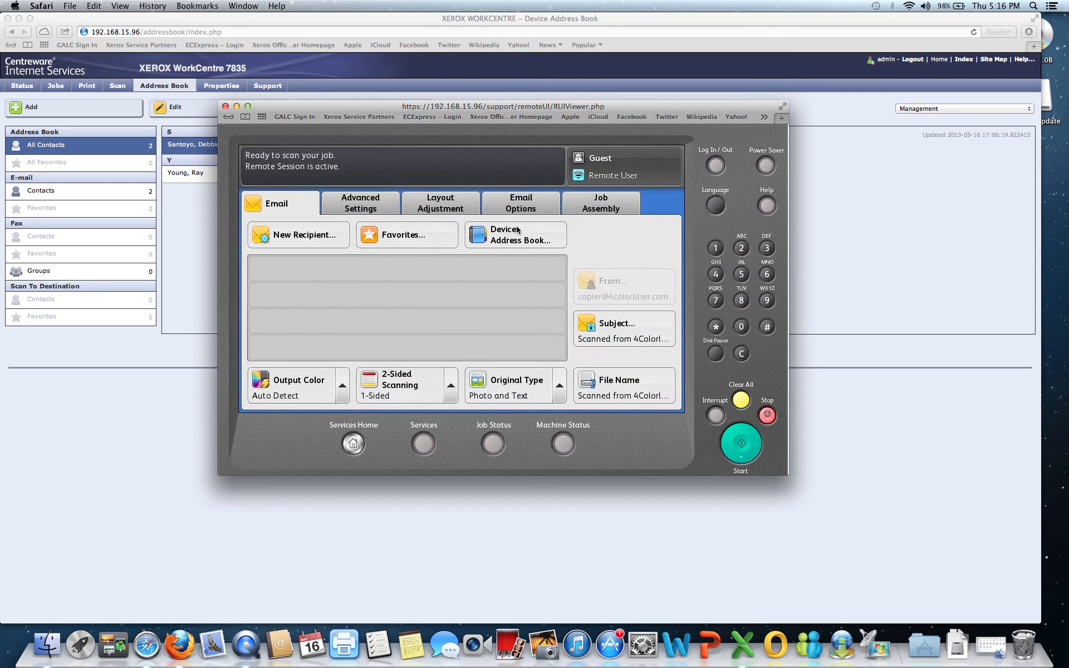
click(515, 234)
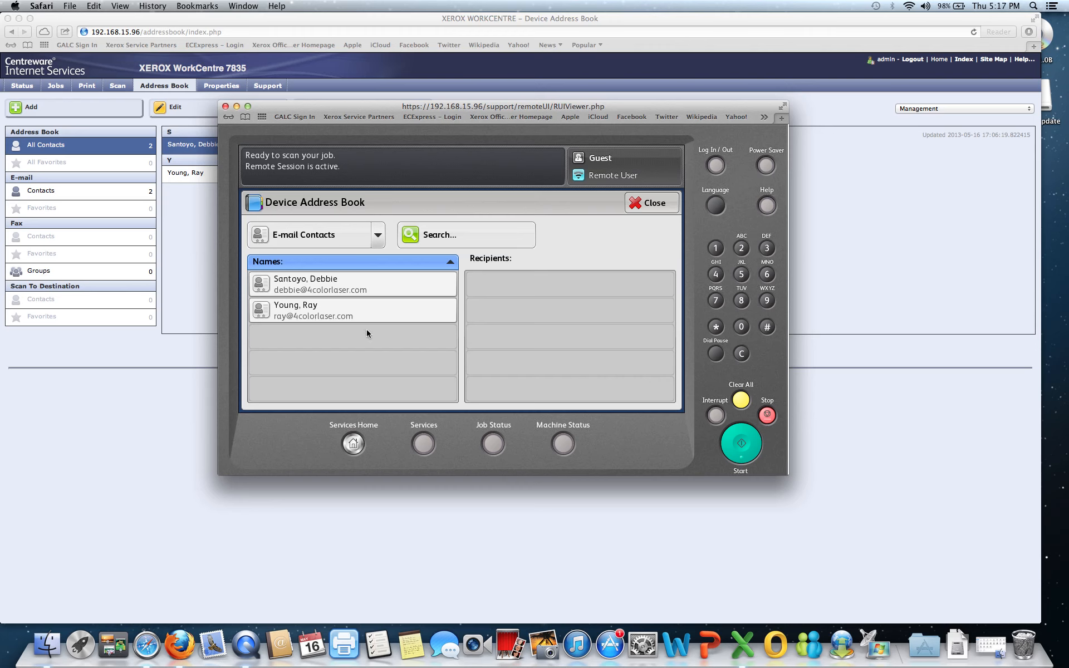
click(305, 283)
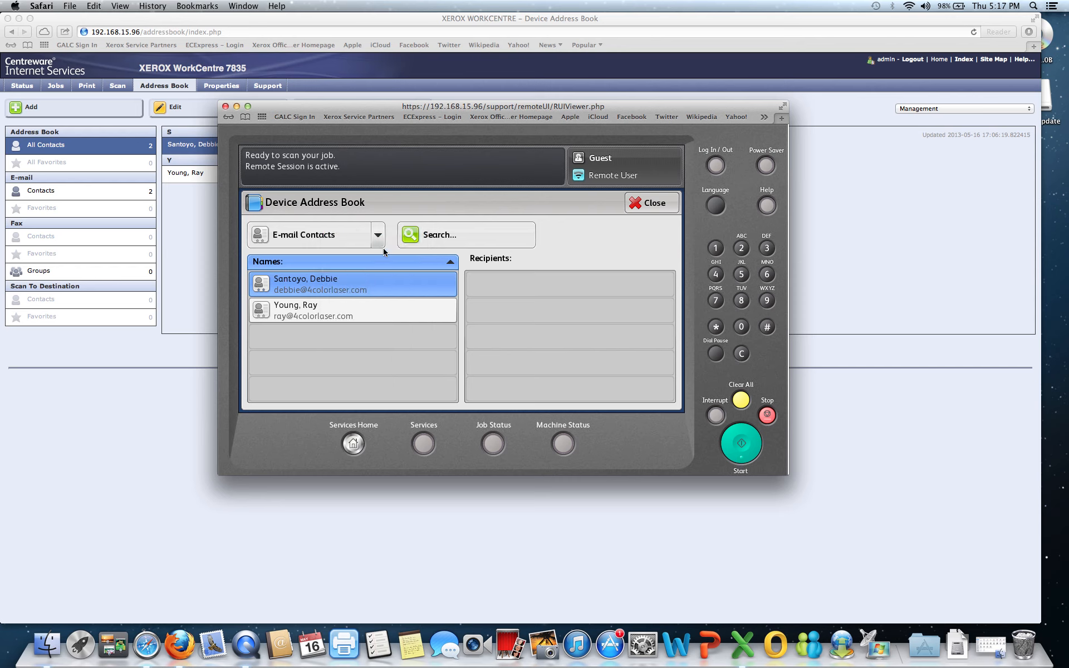
double_click(305, 283)
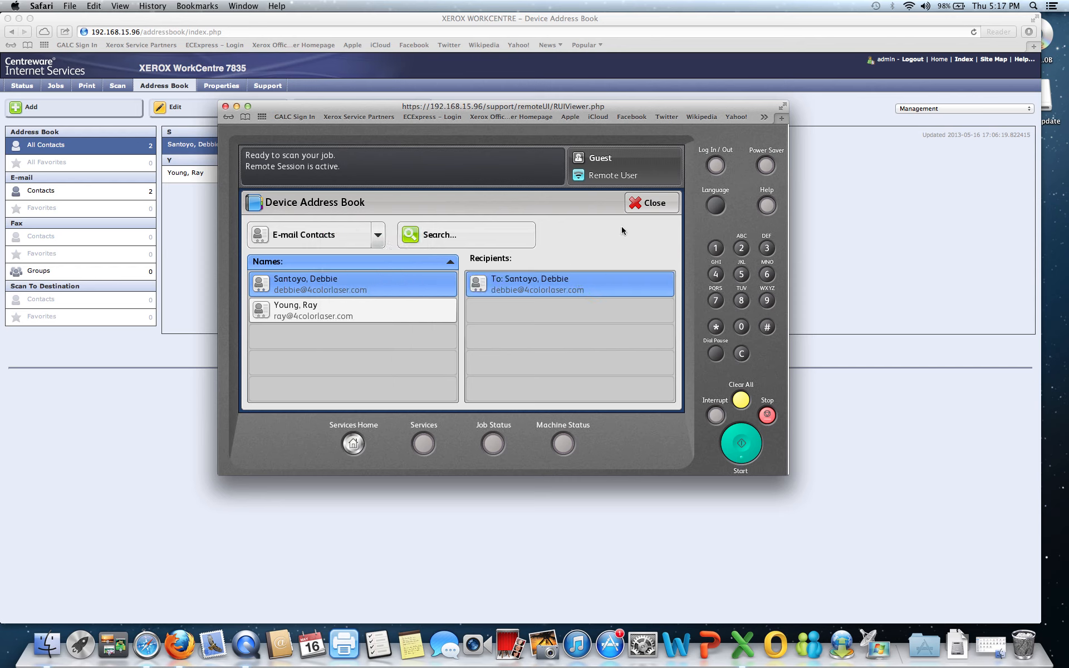
click(649, 202)
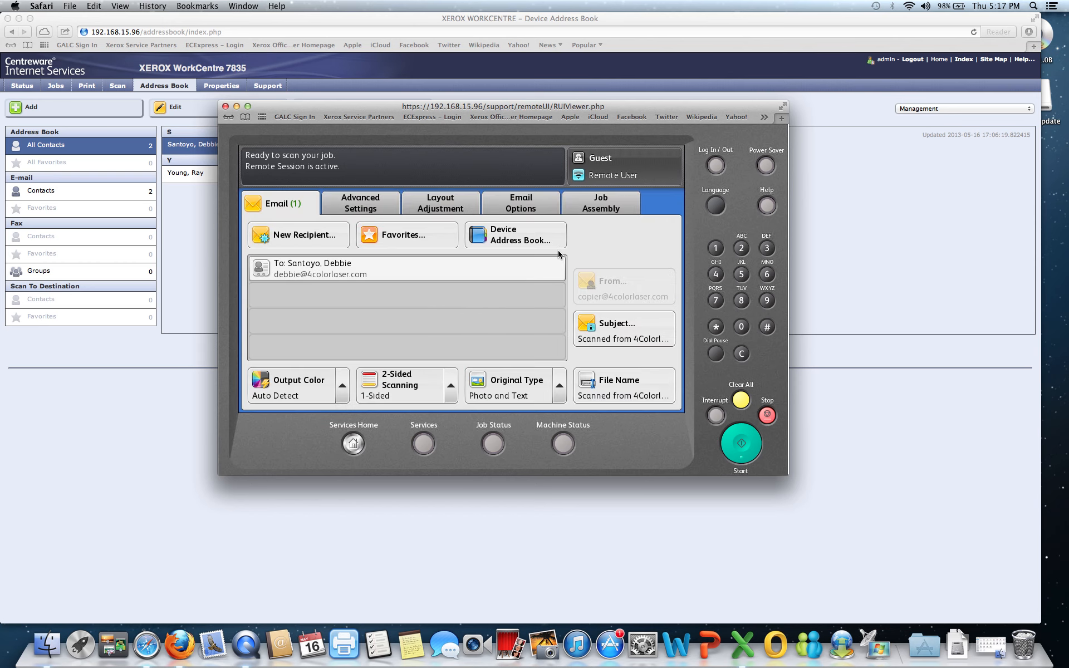
click(298, 235)
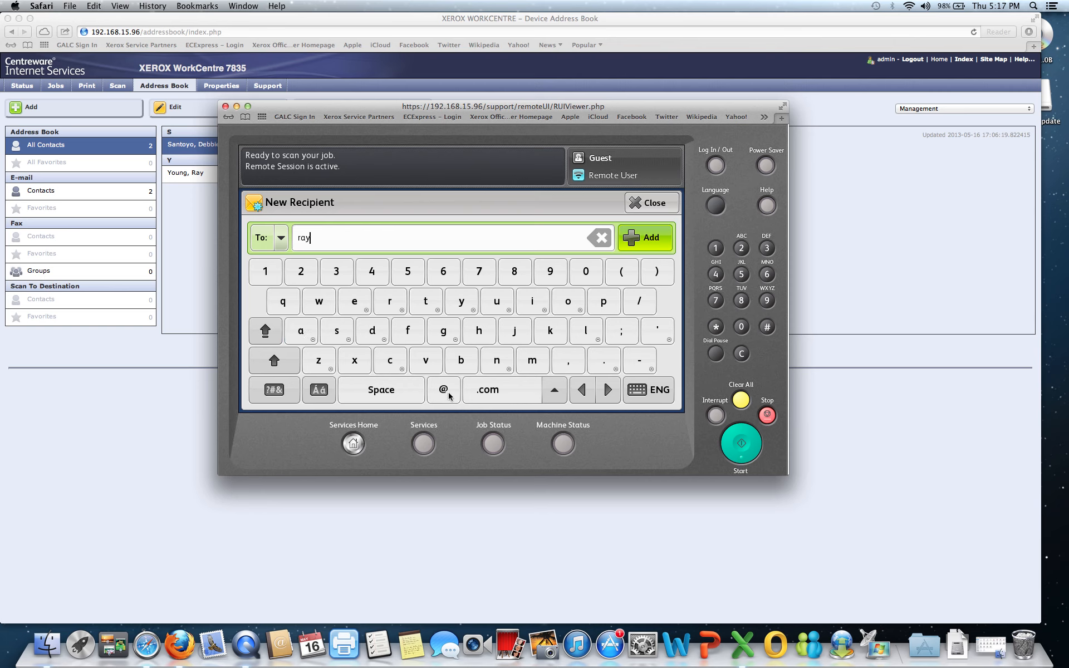
click(444, 389)
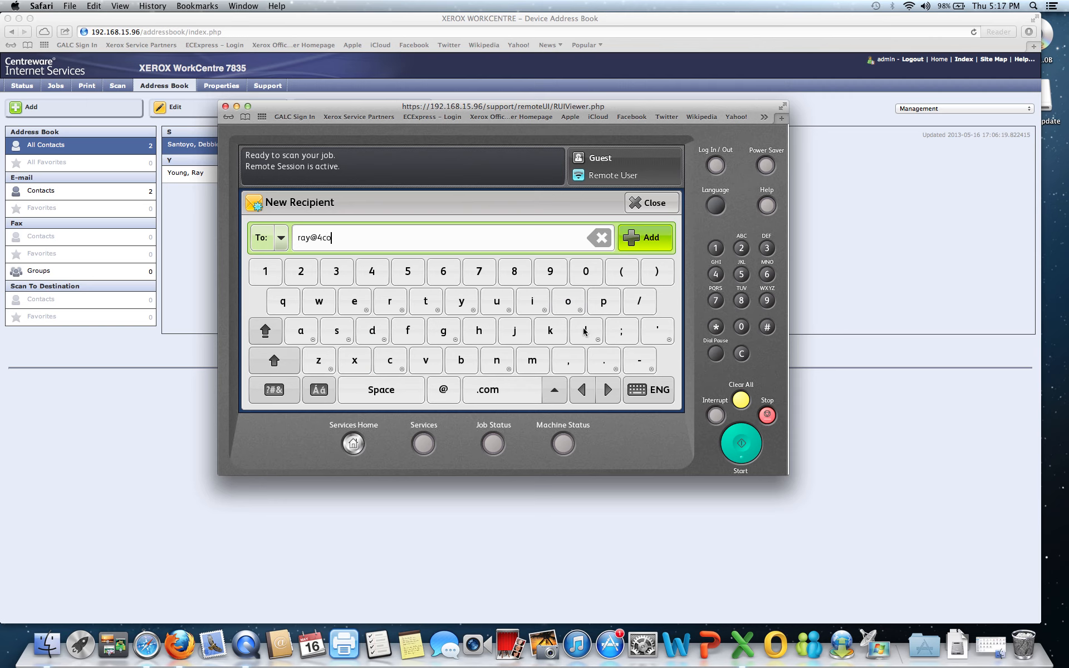
click(567, 301)
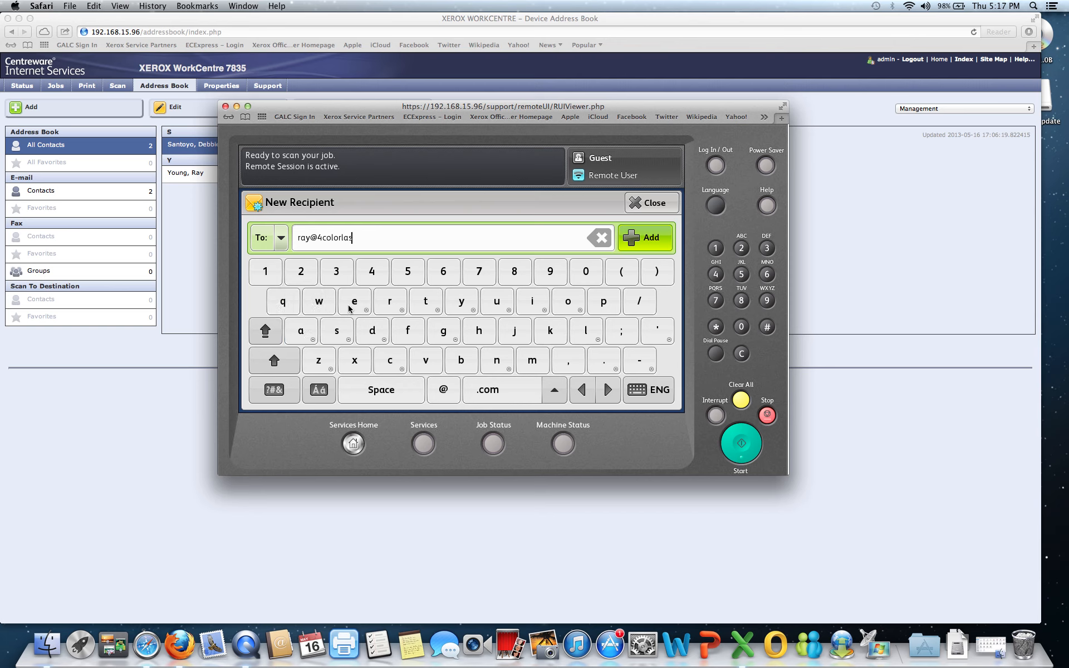
text(er)
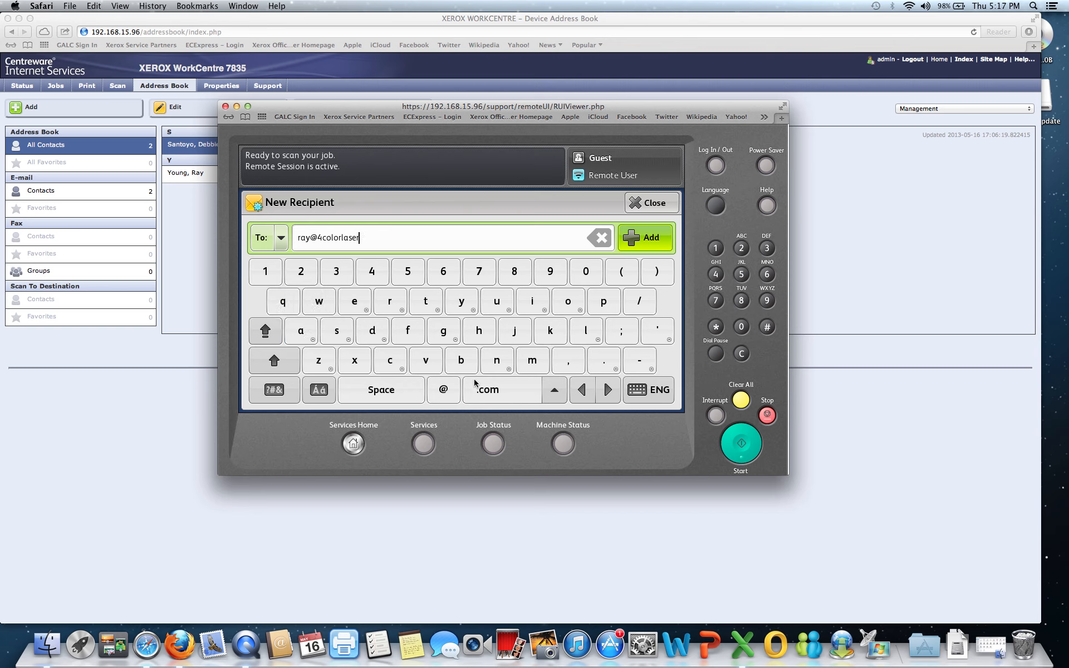
click(486, 389)
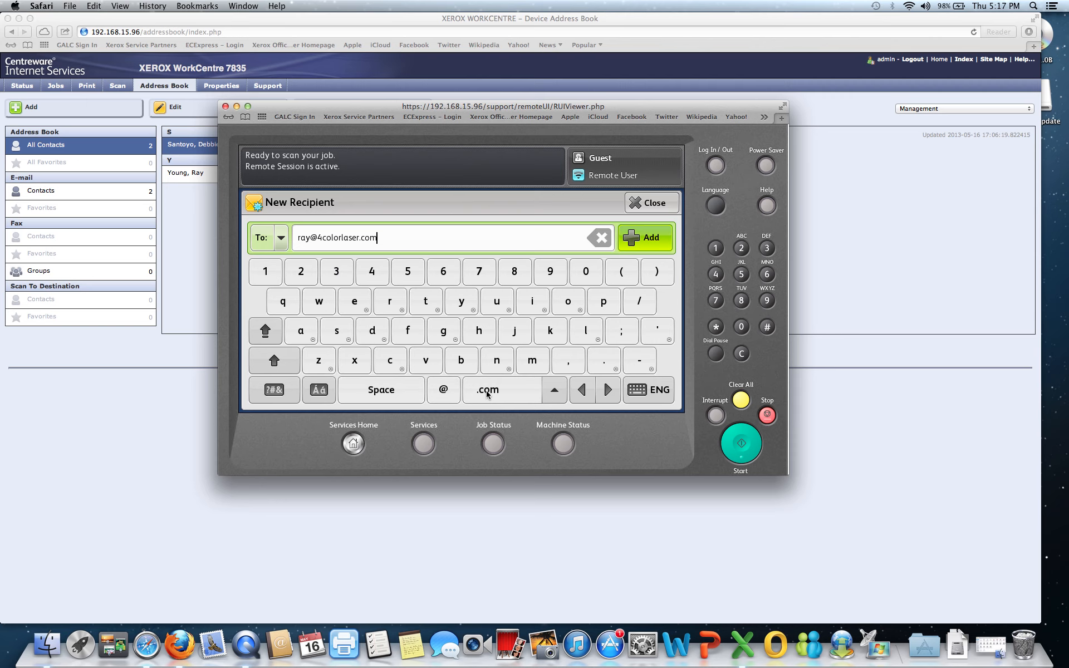
mouse_move(620, 264)
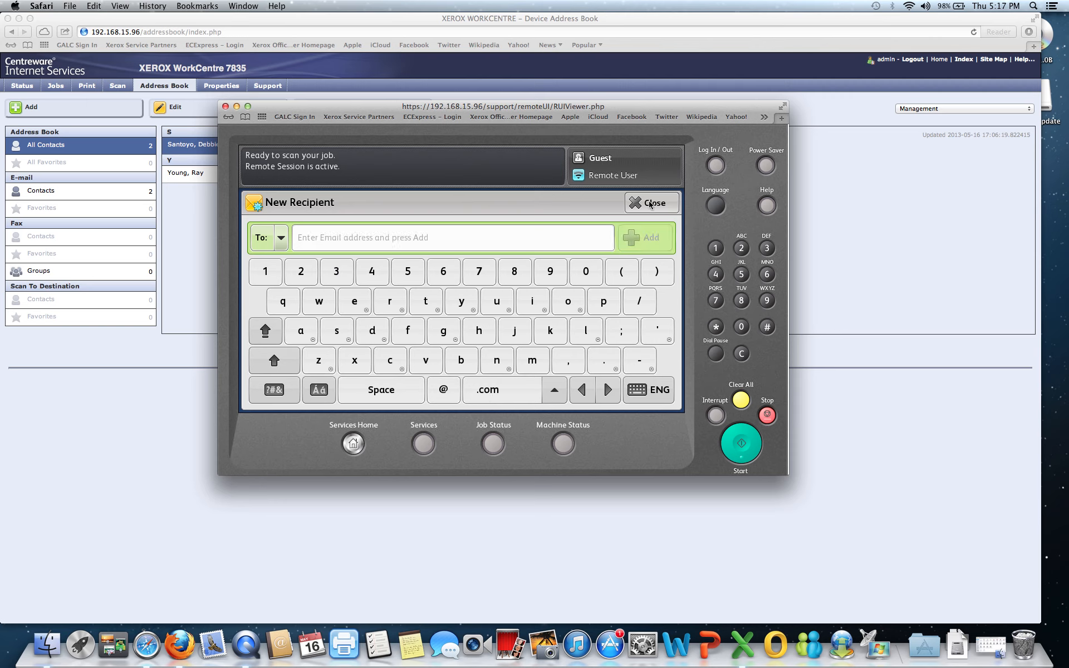
click(649, 202)
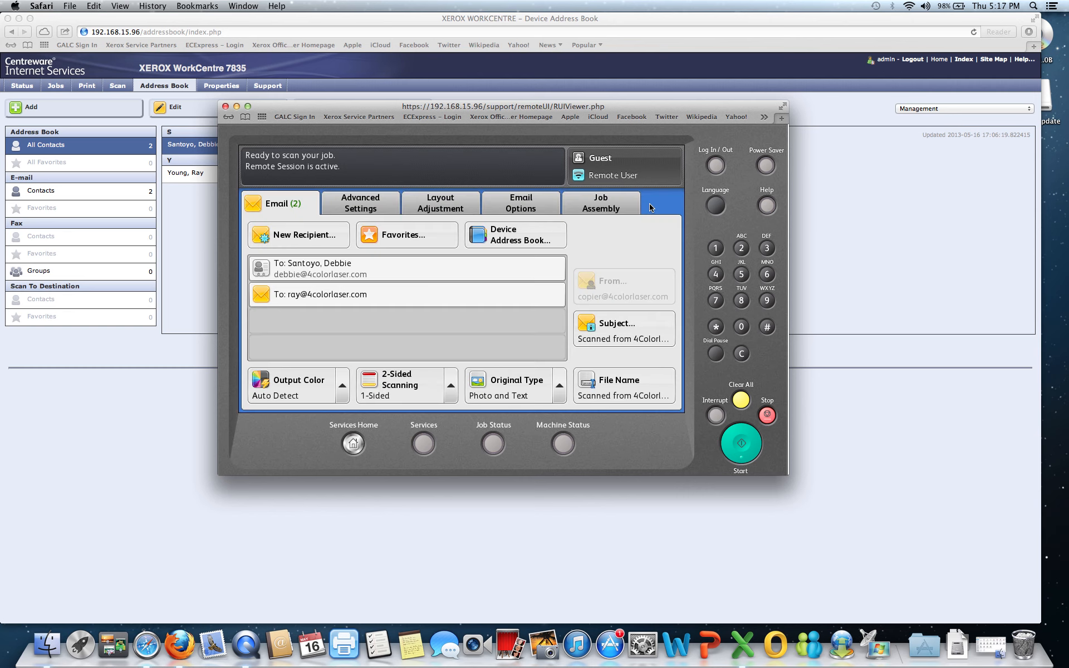
mouse_move(605, 288)
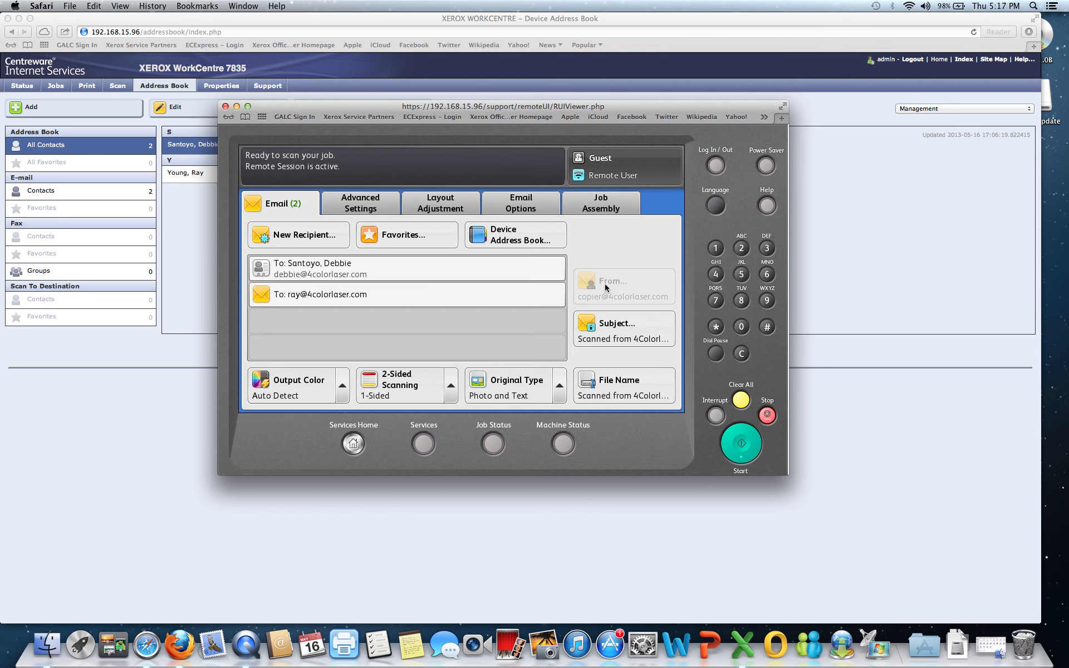
Replace the scan email's subject text with 'test' and confirm it
click(622, 329)
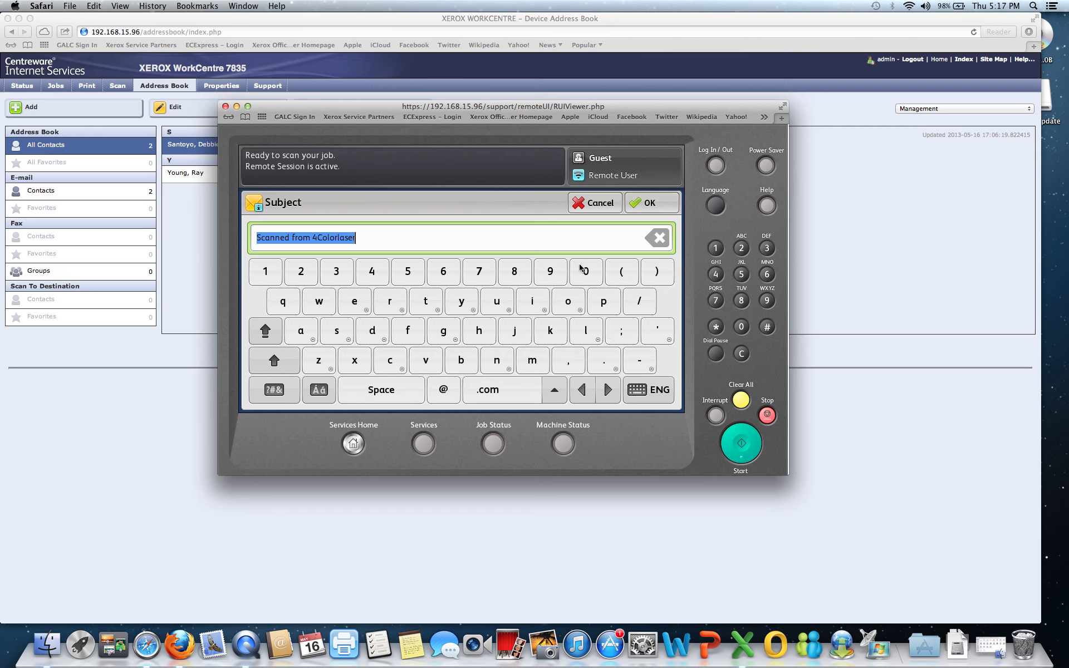
text(tes)
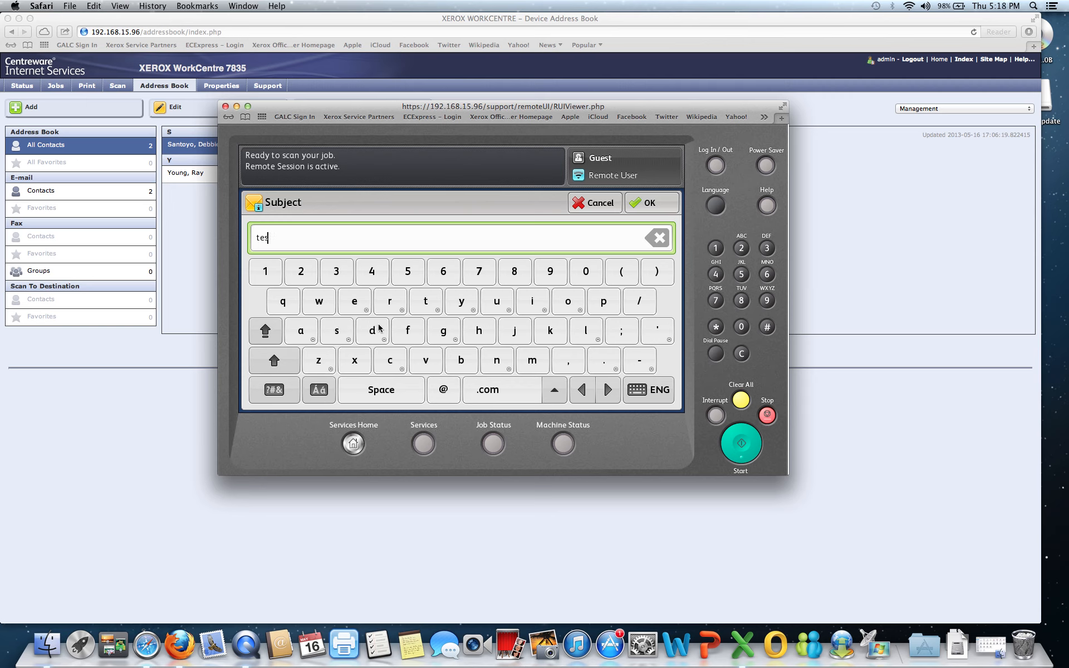
click(426, 301)
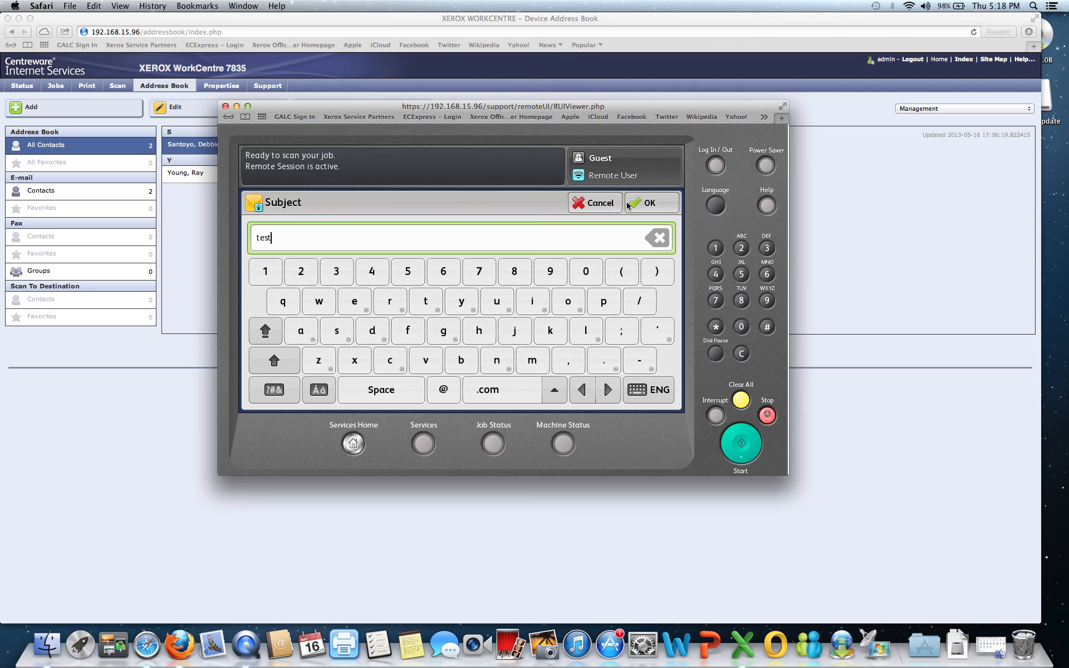
mouse_move(641, 204)
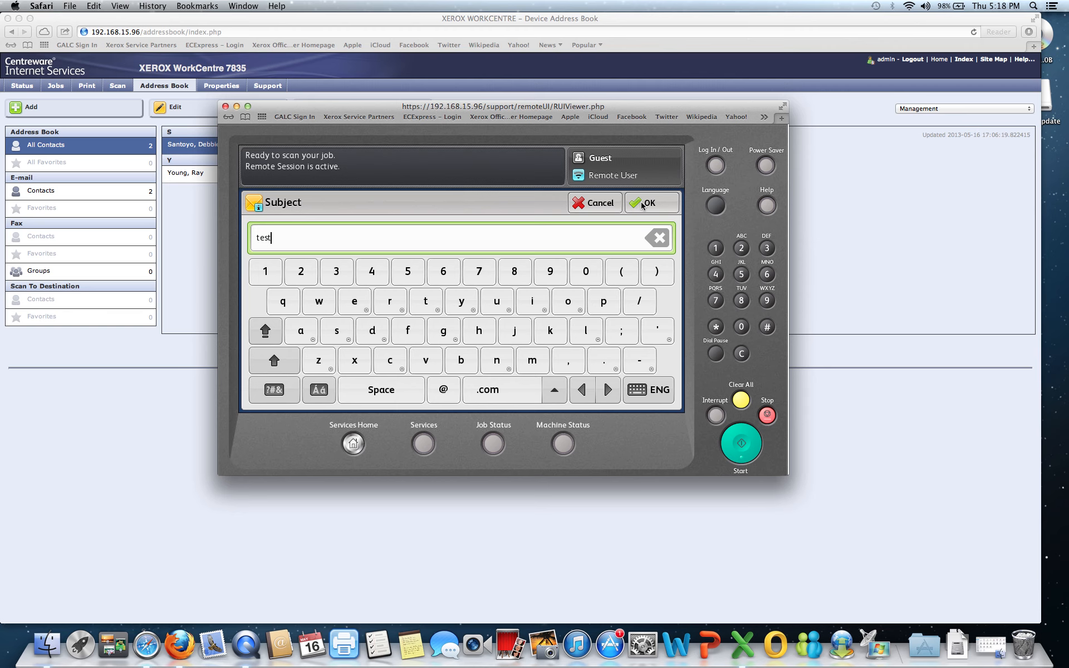
click(648, 203)
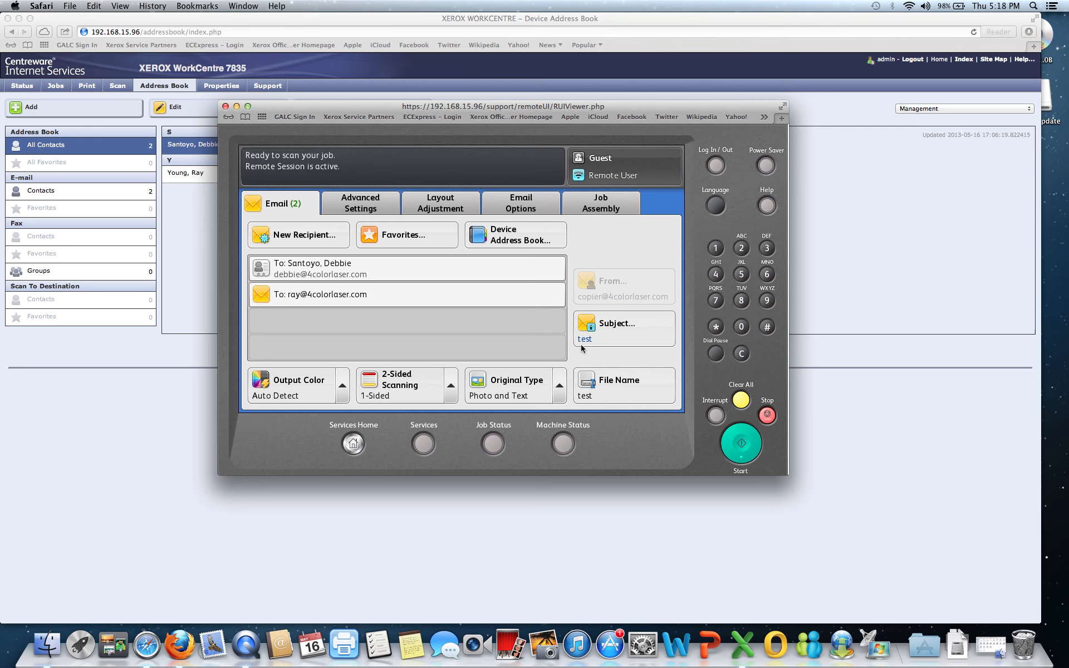
mouse_move(620, 394)
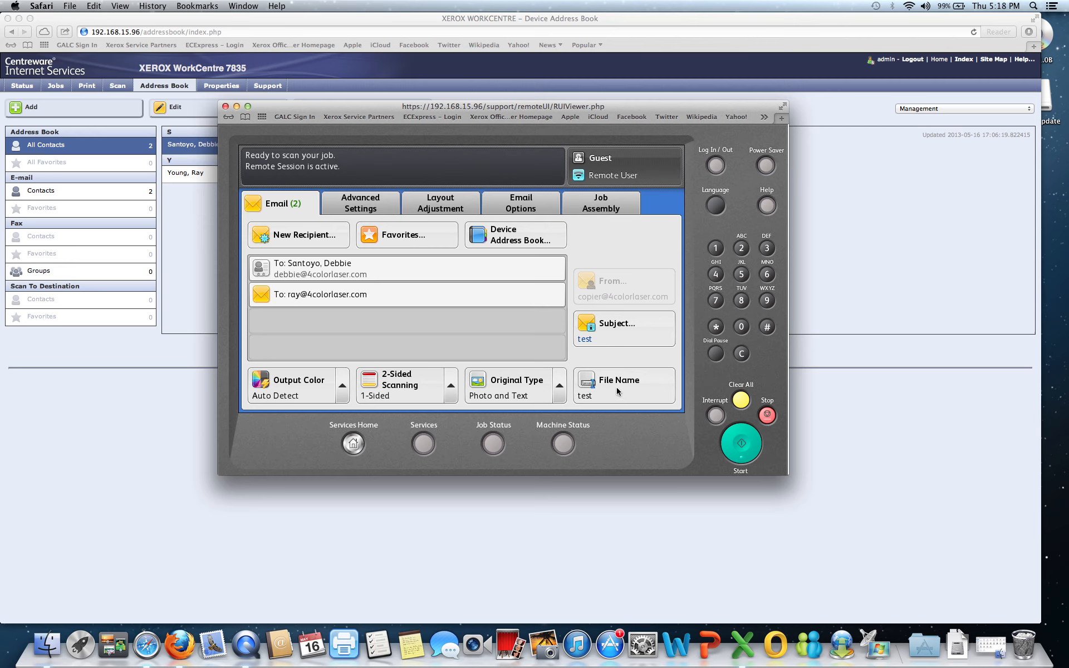
mouse_move(380, 413)
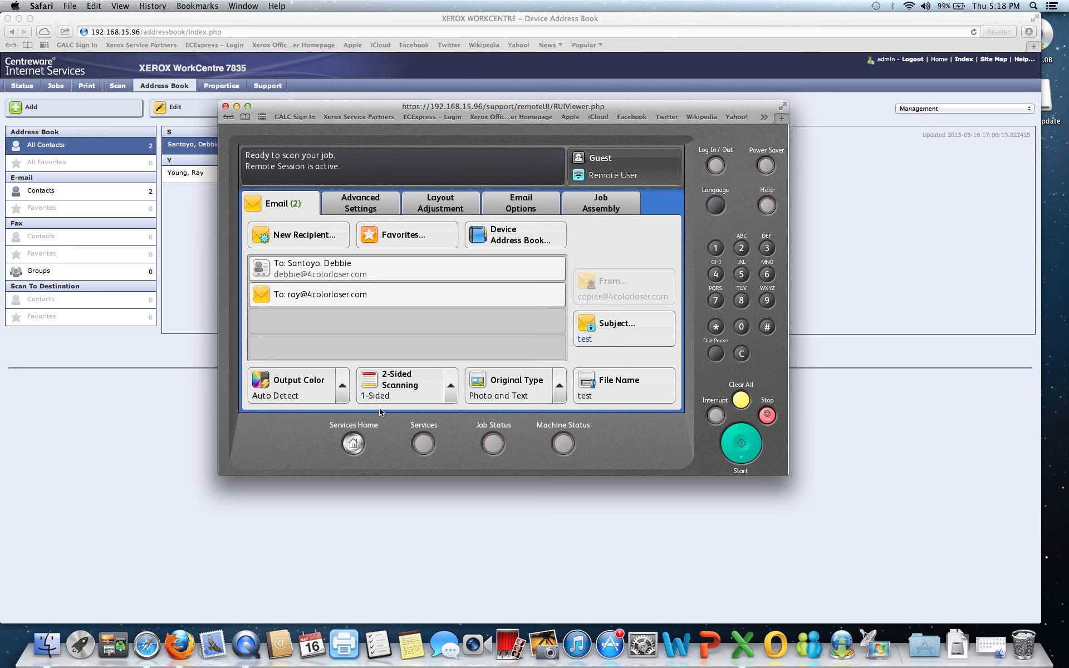
mouse_move(343, 394)
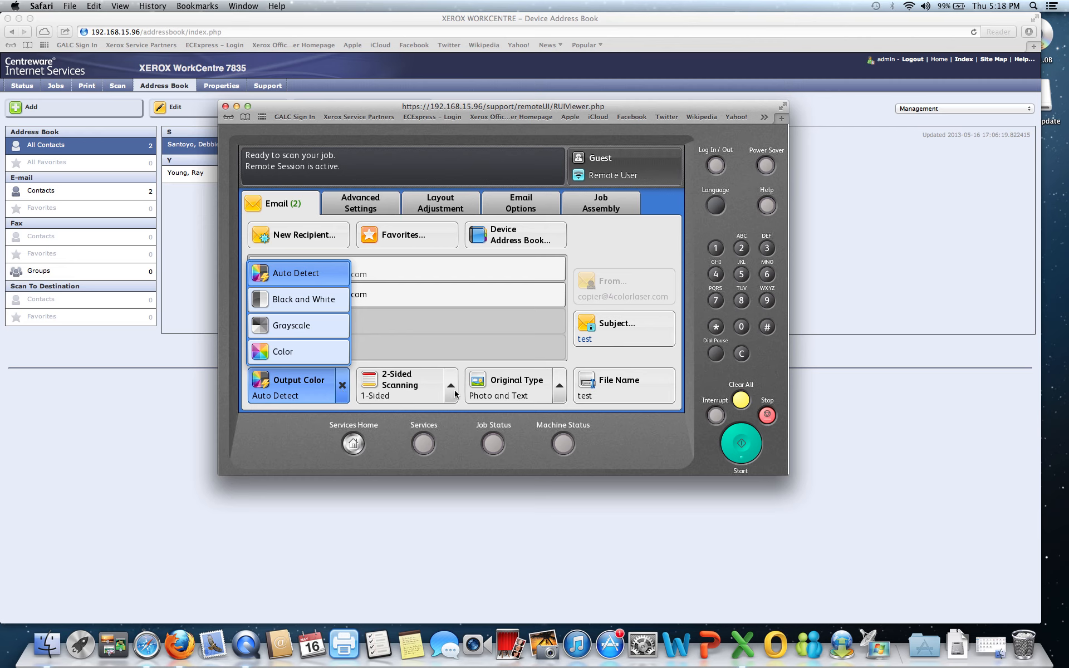
click(406, 385)
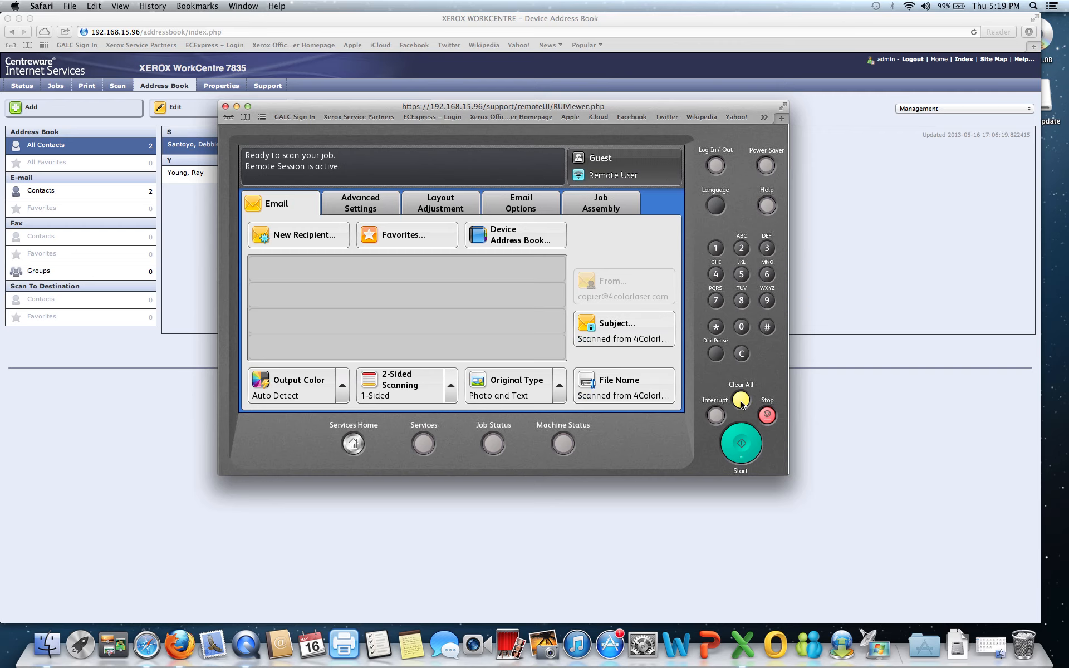
mouse_move(507, 580)
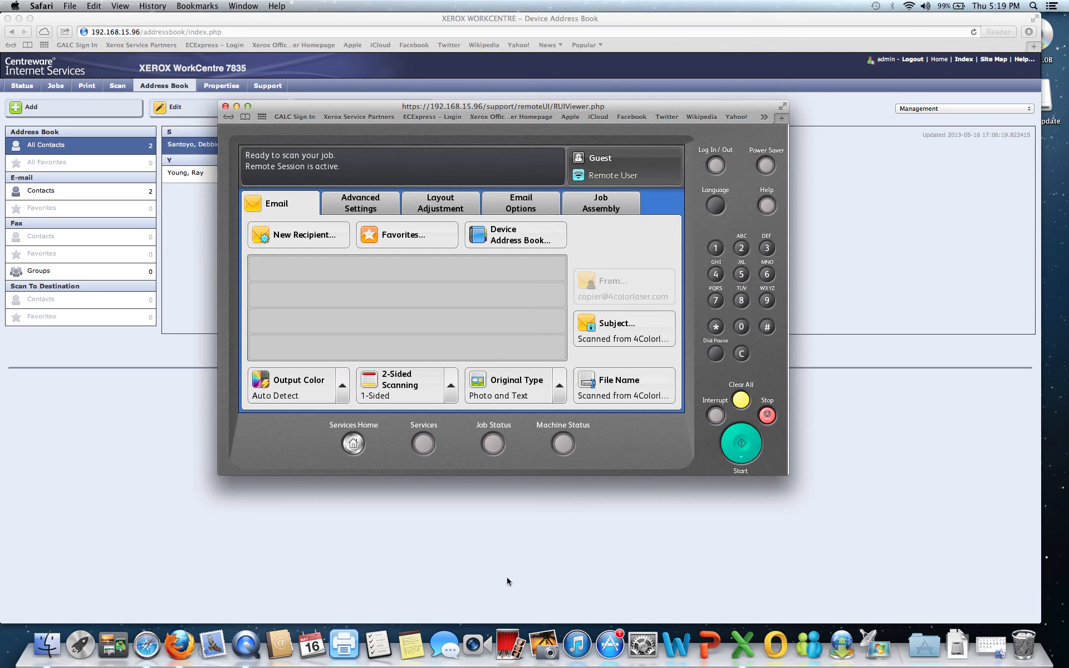